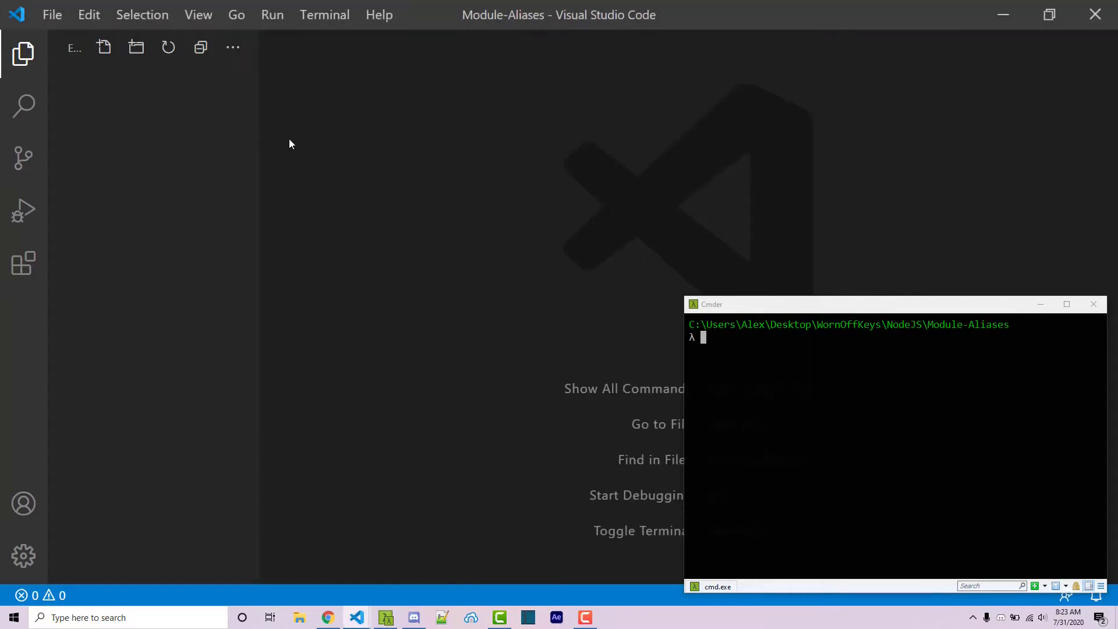
pyautogui.moveTo(369, 155)
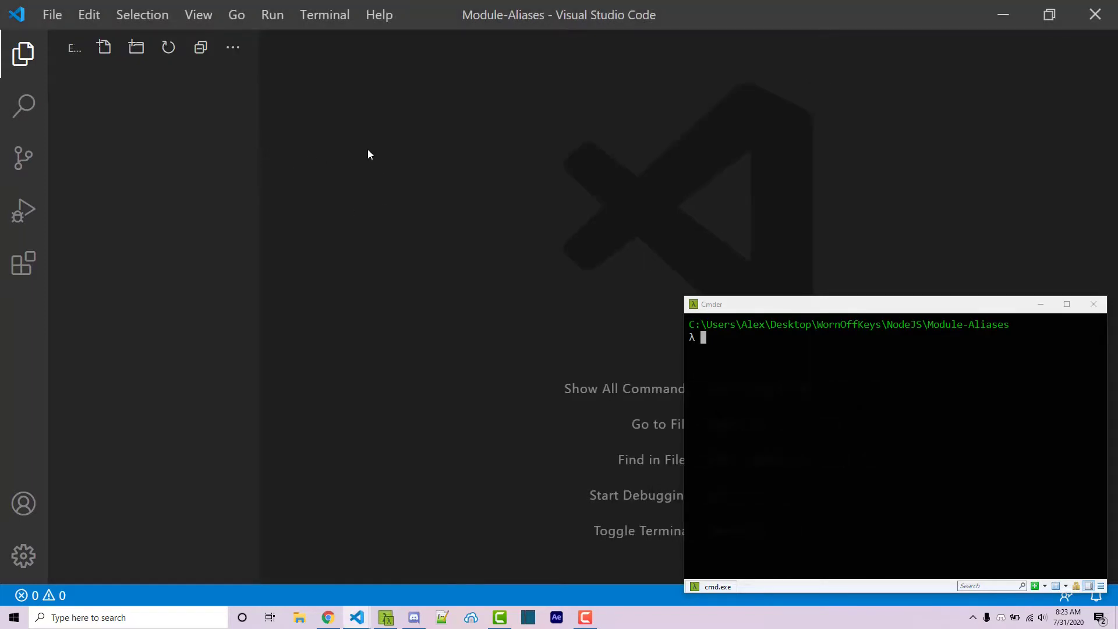
pyautogui.moveTo(409, 177)
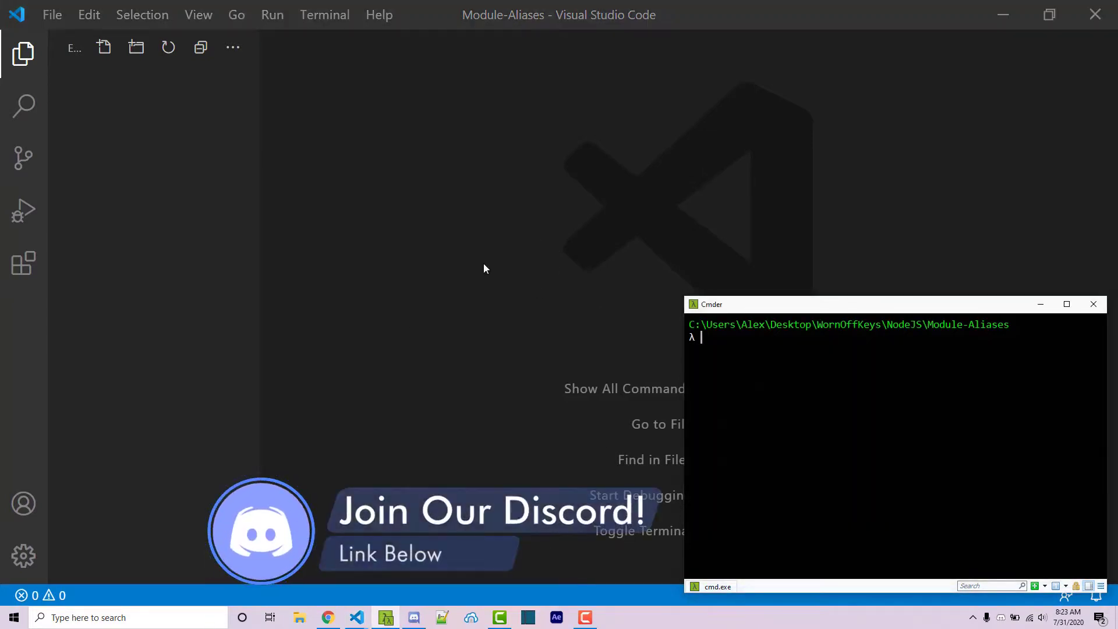
# Initialize package.json with npm init -y in the terminal.
pyautogui.write('npm init -y')
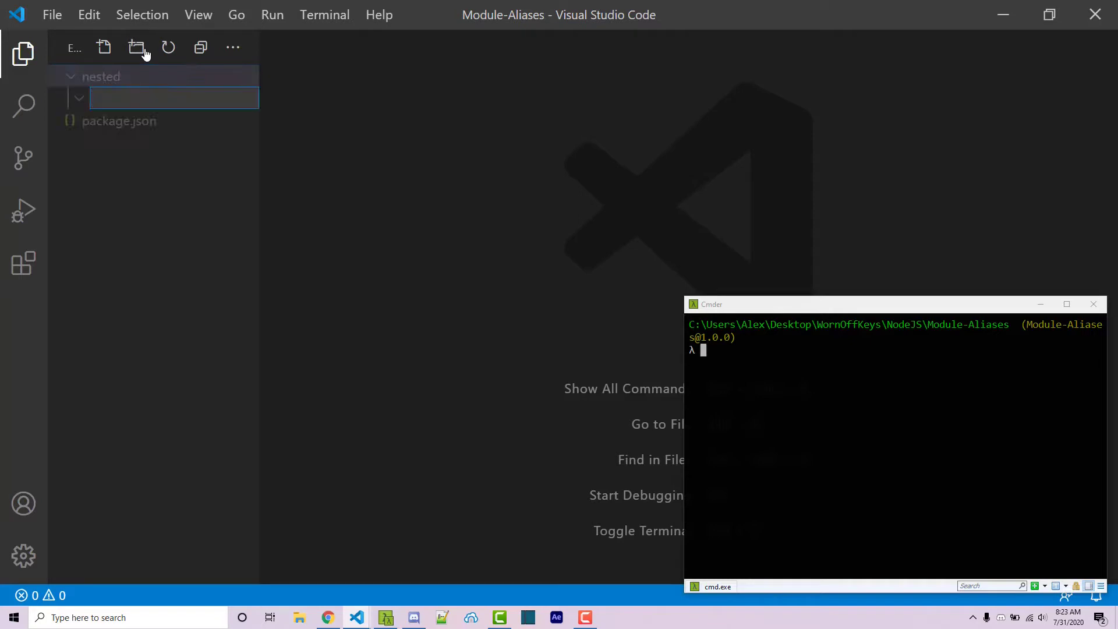
# Create folder very inside nested, then another nested folder inside very.
pyautogui.write('very')
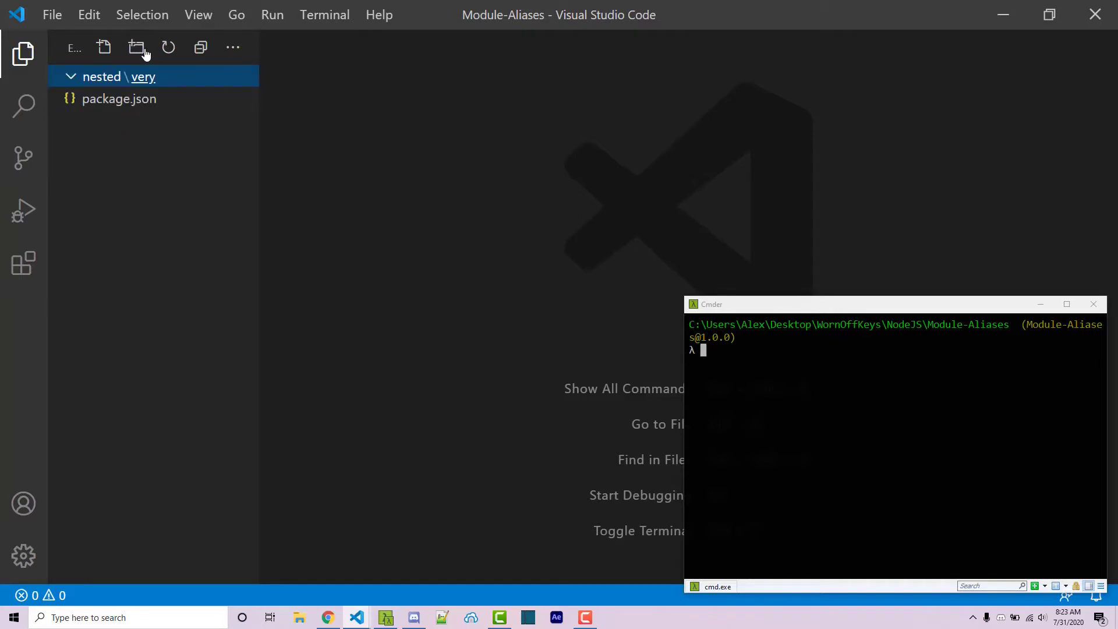
pyautogui.click(137, 46)
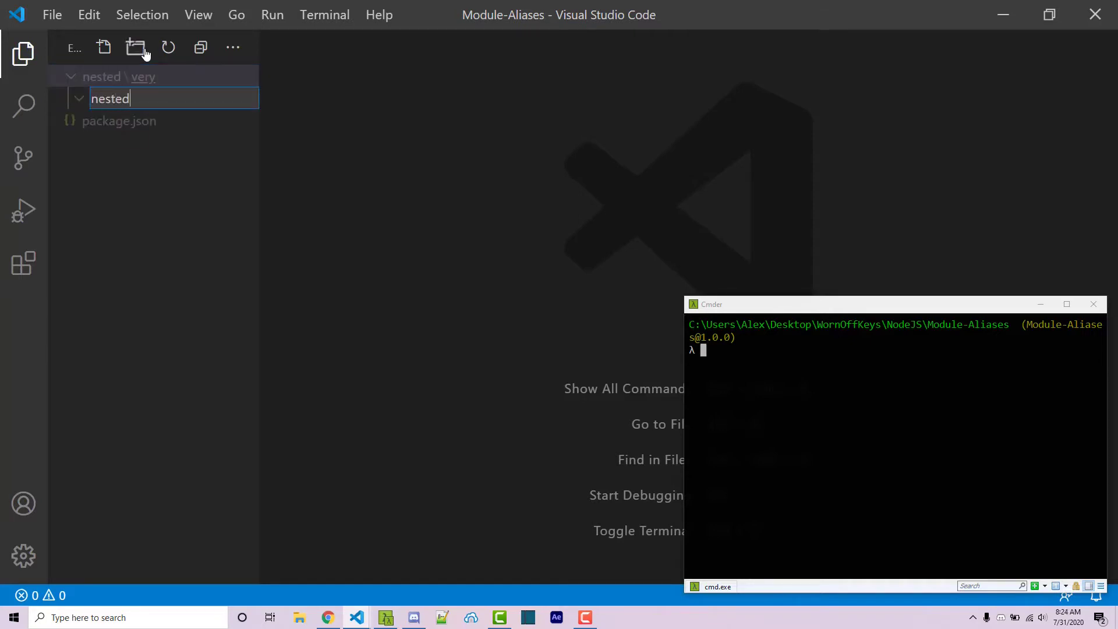
pyautogui.press('Enter')
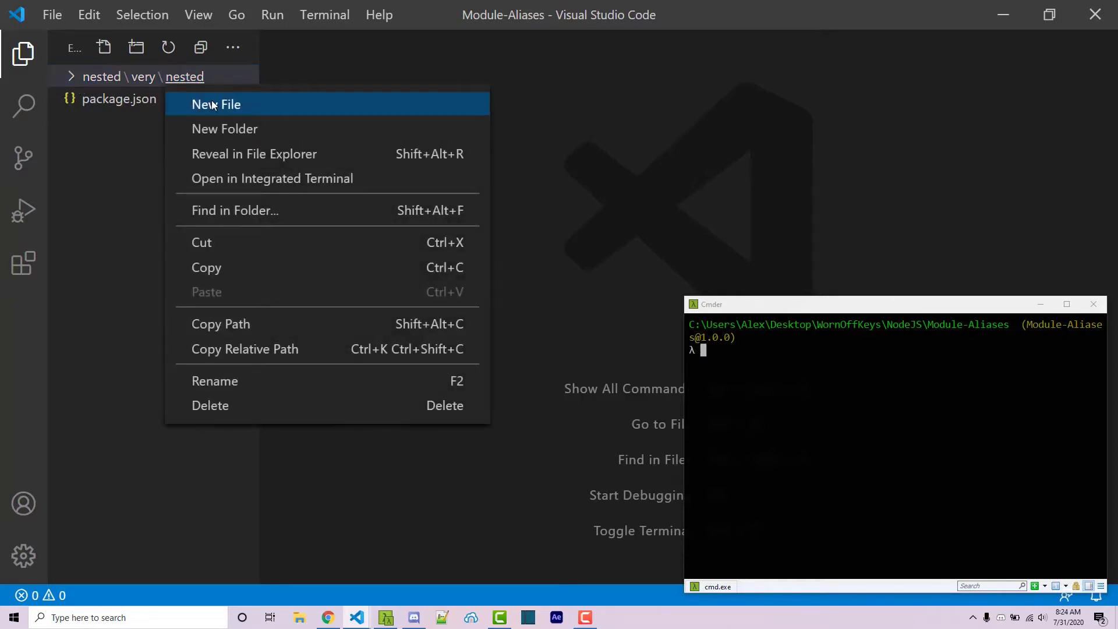
# Create hello-world.js in the innermost folder exporting an arrow function that logs a message.
pyautogui.click(217, 104)
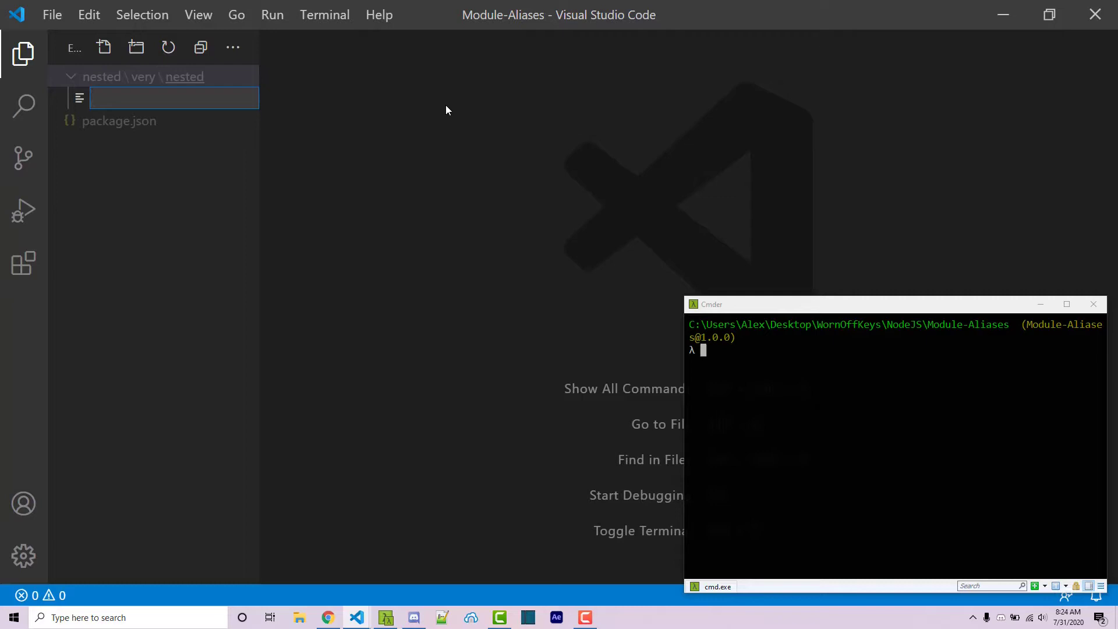
pyautogui.write('hello-w')
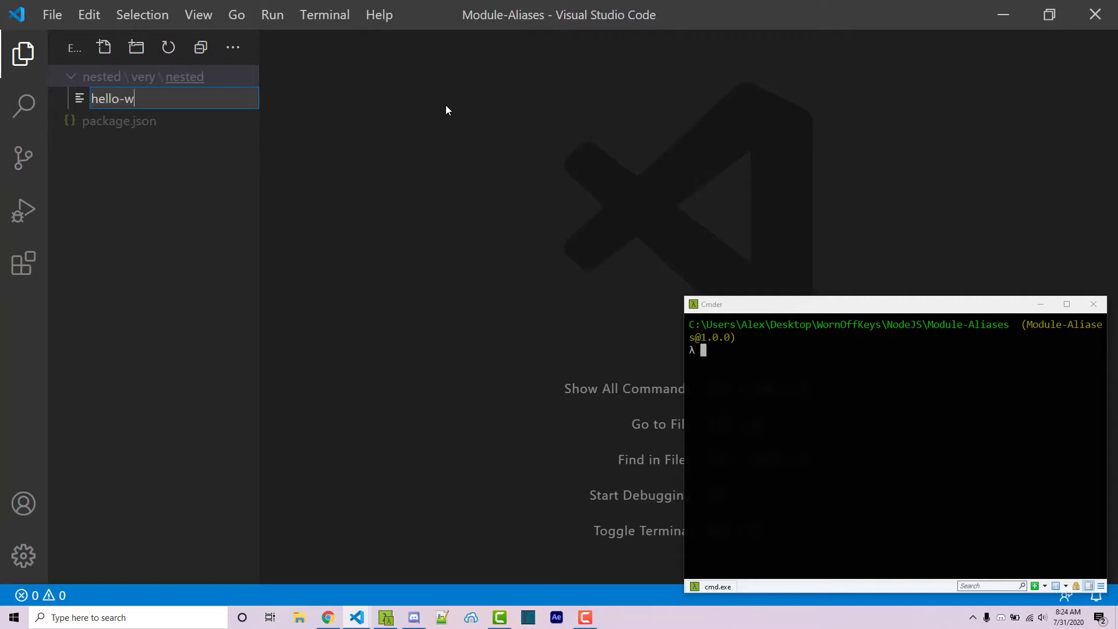
pyautogui.press('Enter')
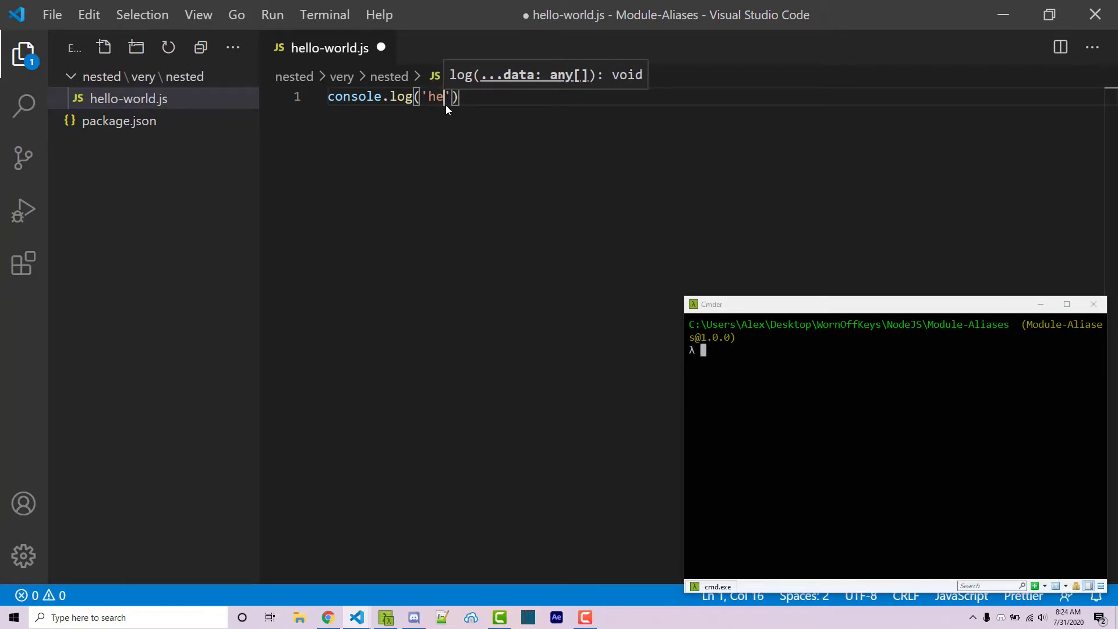
pyautogui.write('module.export')
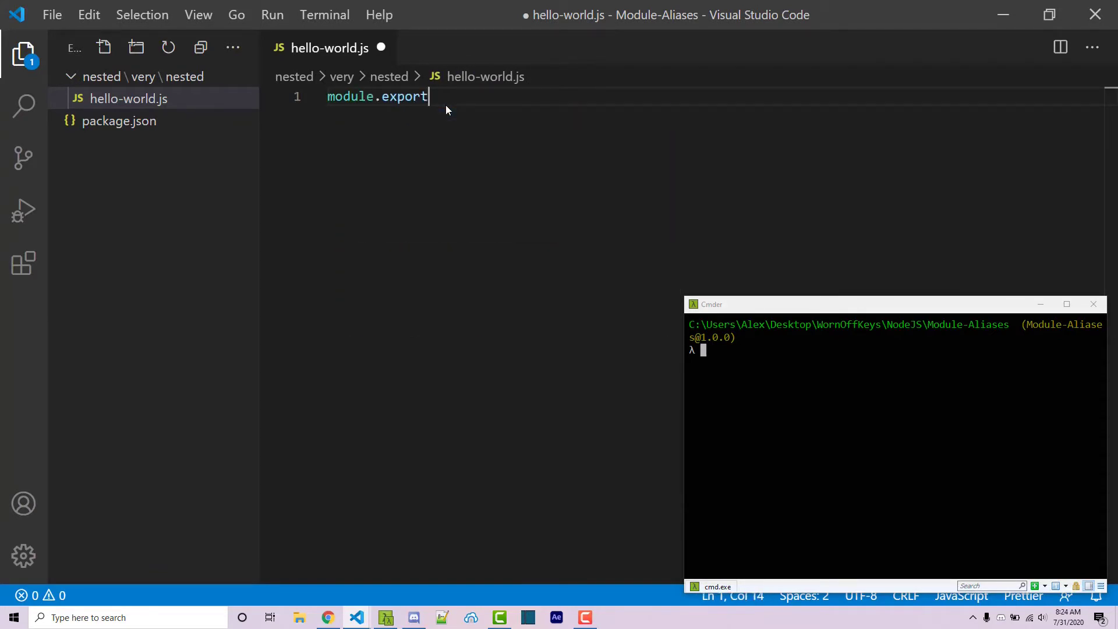
pyautogui.write('s = () =>')
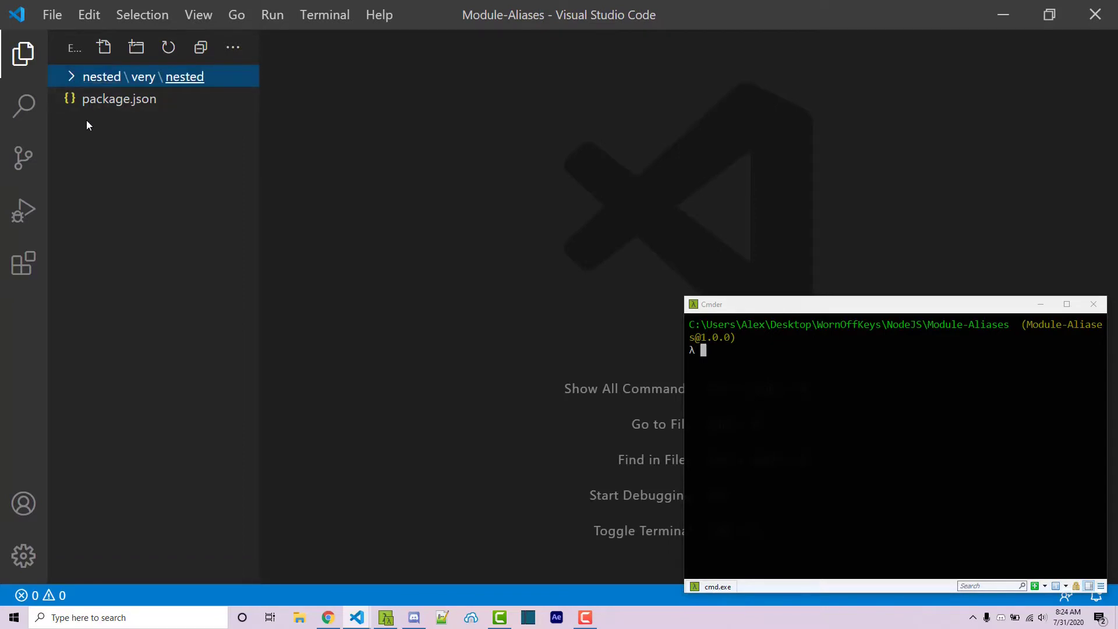
# Create root index.js requiring './nested/very/nested/hello-world' and calling it, printing hello world.
pyautogui.write('inde')
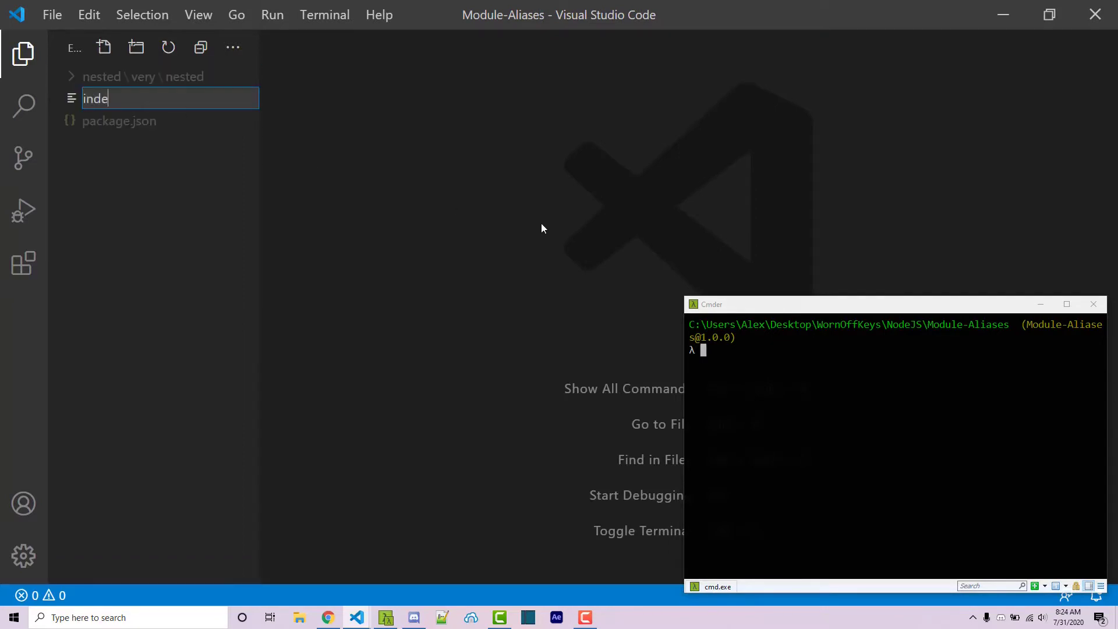
pyautogui.press('Enter')
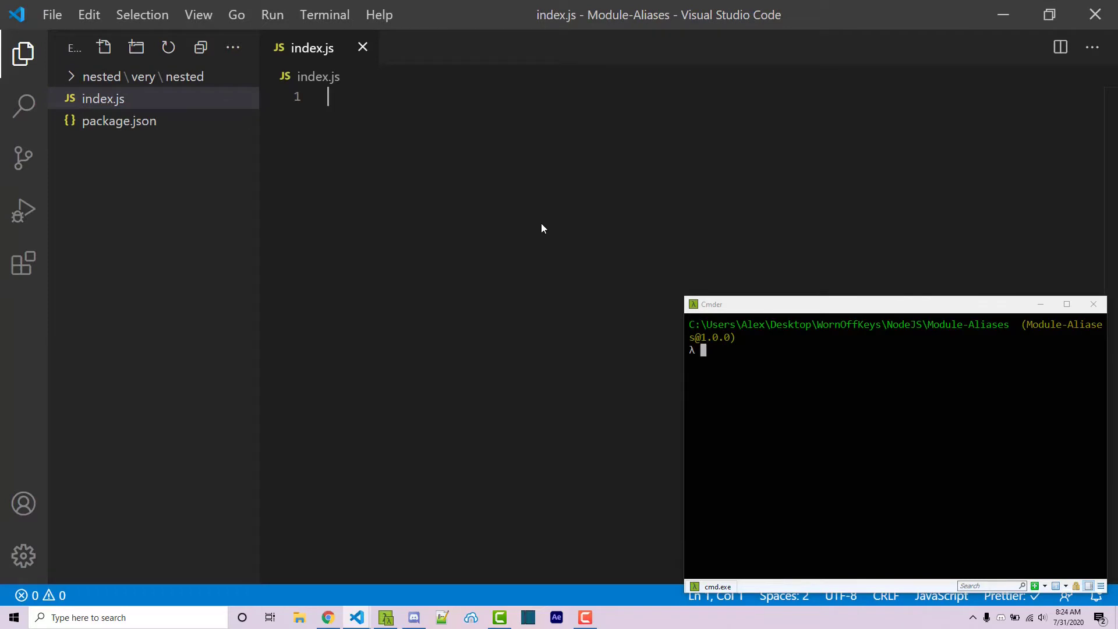
pyautogui.write('const hellow')
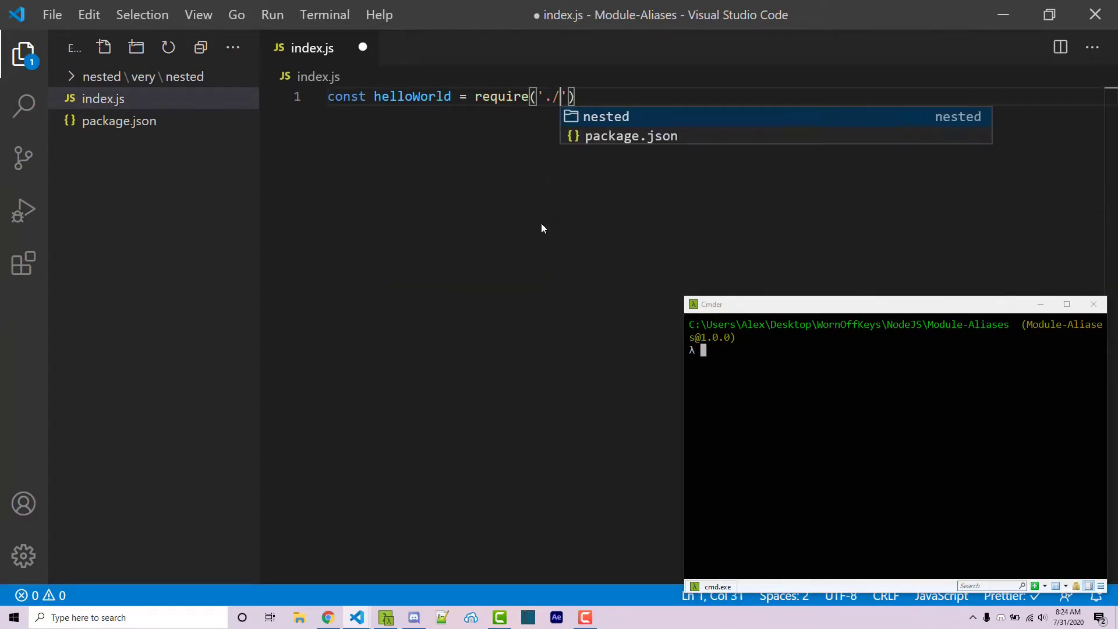
pyautogui.write('nested/very/nested/hello-world')
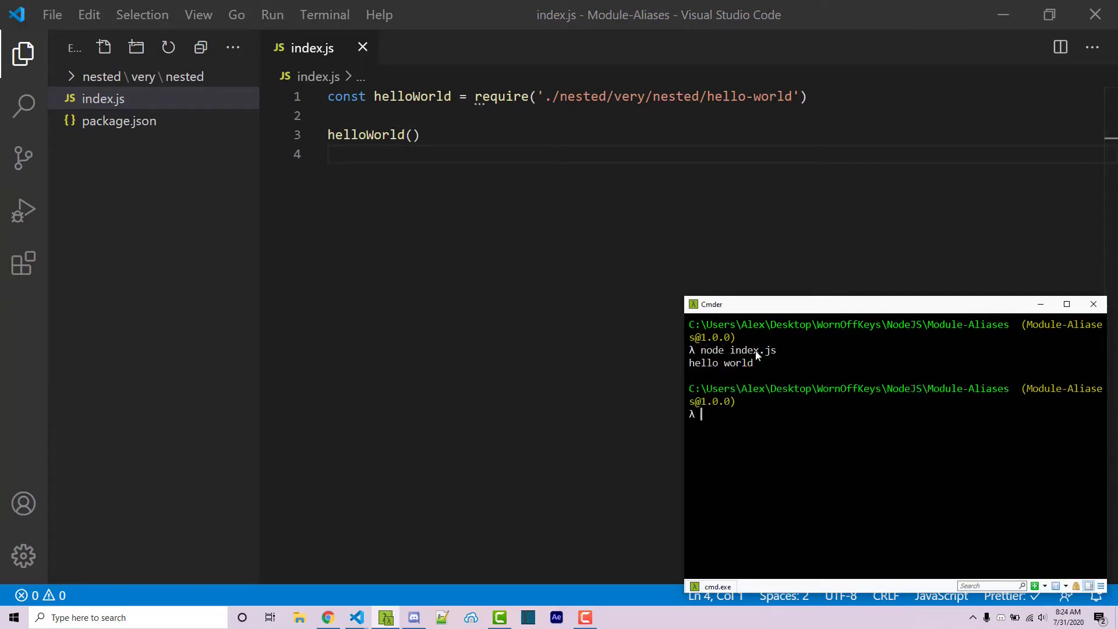
pyautogui.doubleClick(667, 97)
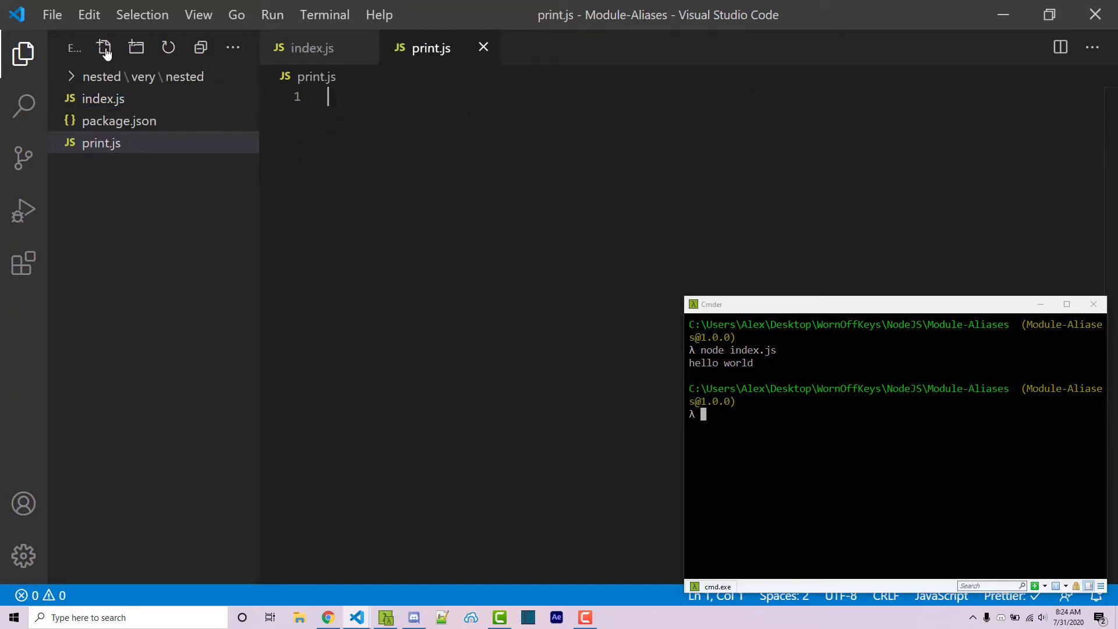
# Write print.js exporting text => { console.log(text) } at the project root.
pyautogui.write('module.expor')
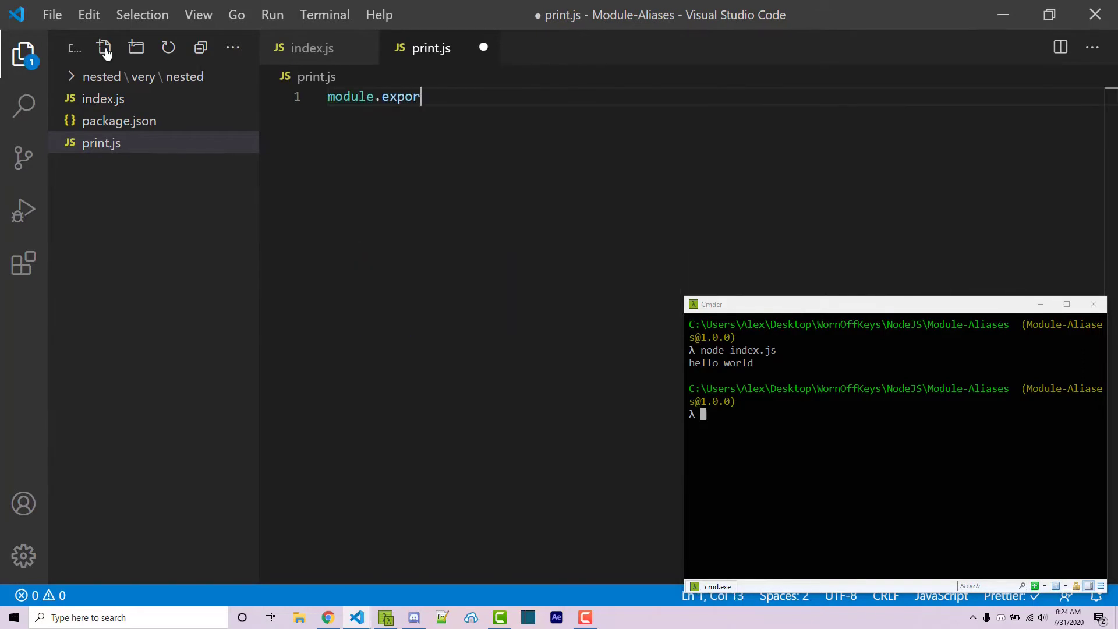
pyautogui.write('ts = text => {}')
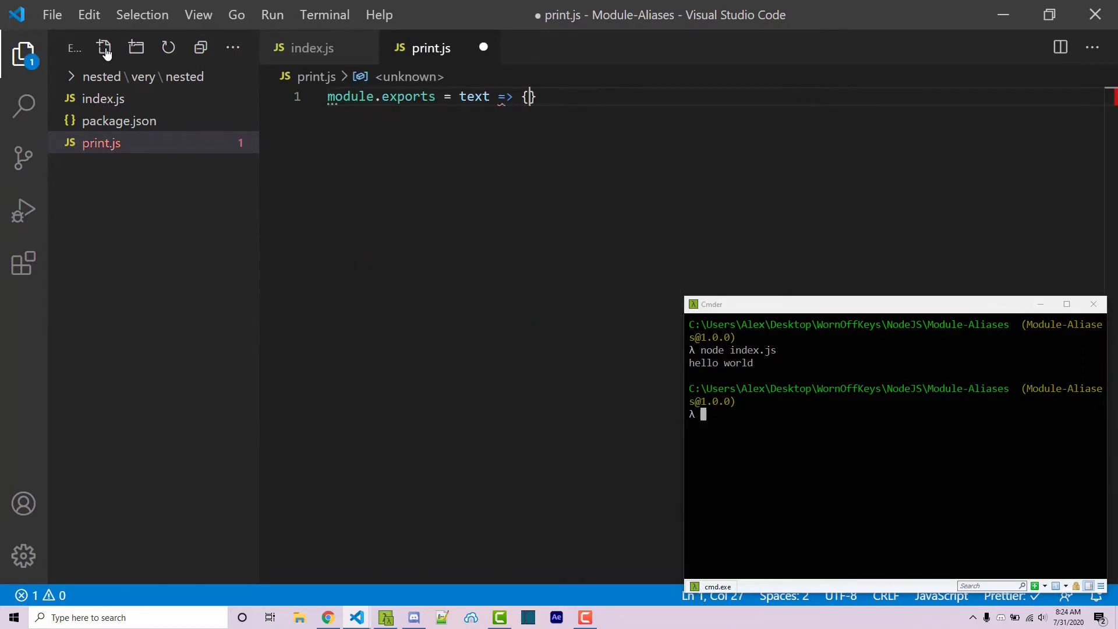
pyautogui.write('console.log(text')
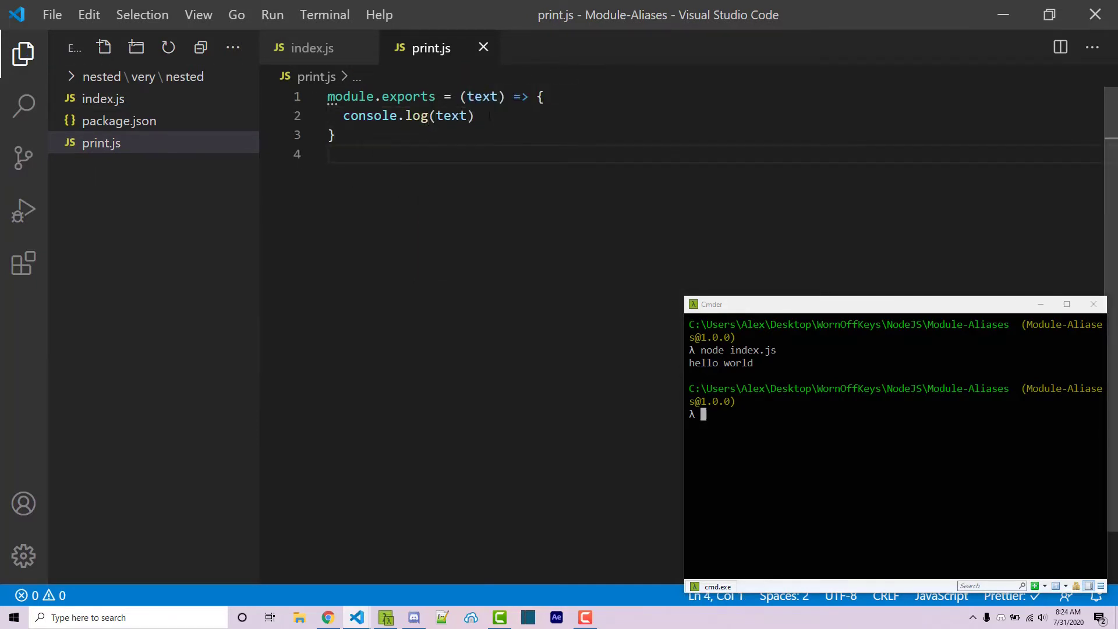
pyautogui.click(103, 98)
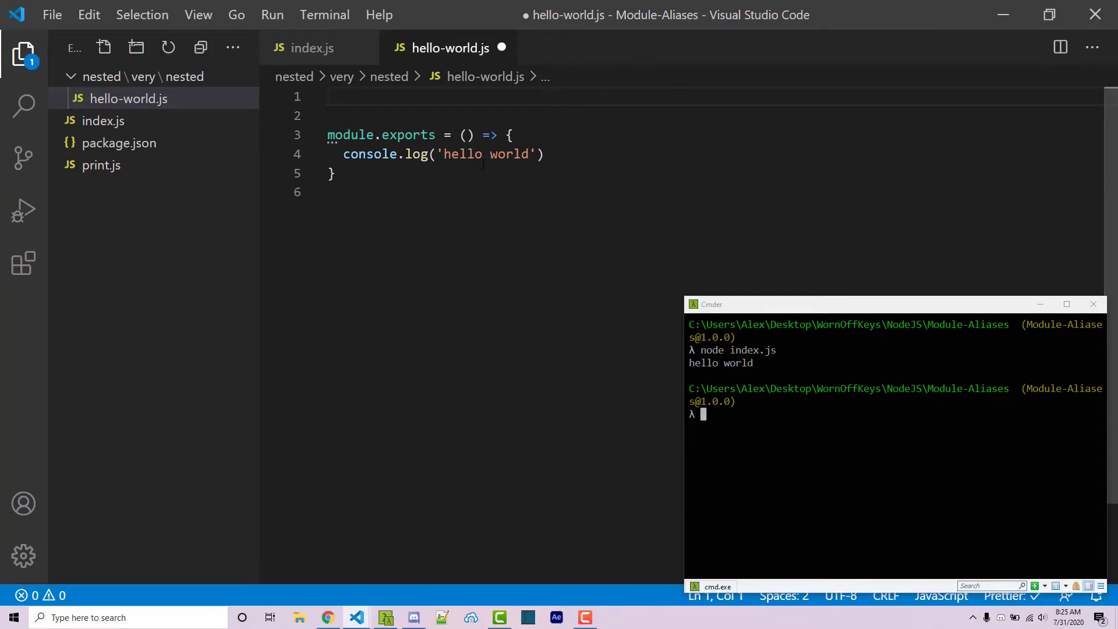
# Make hello-world.js require '../../../print' and call print('hello world'), then rerun node index.js.
pyautogui.write('const p')
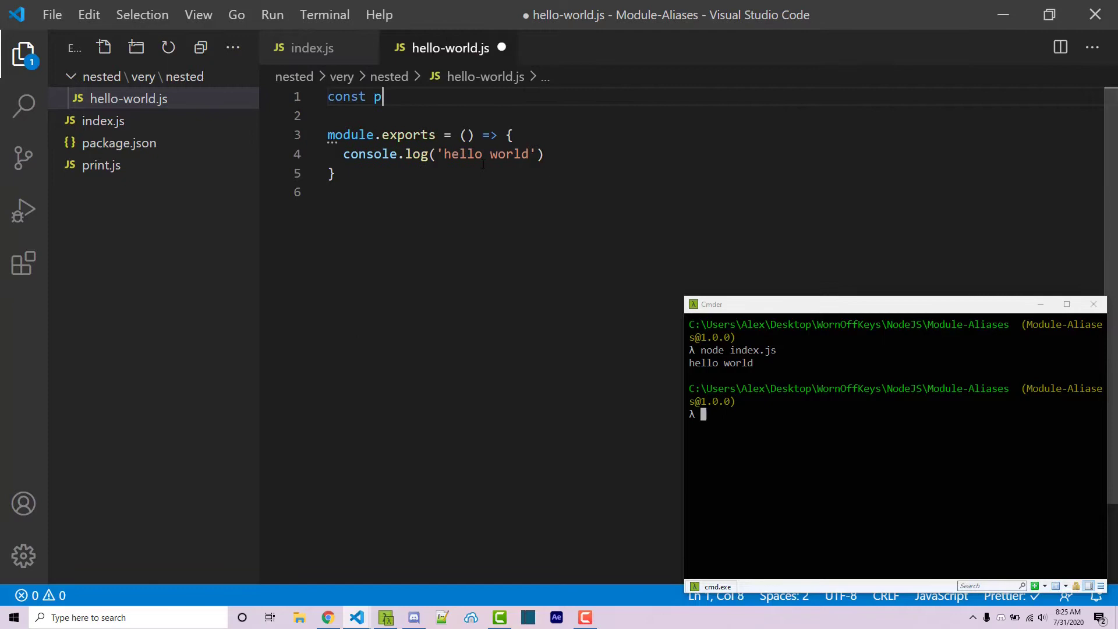
pyautogui.write("rint = require('../")
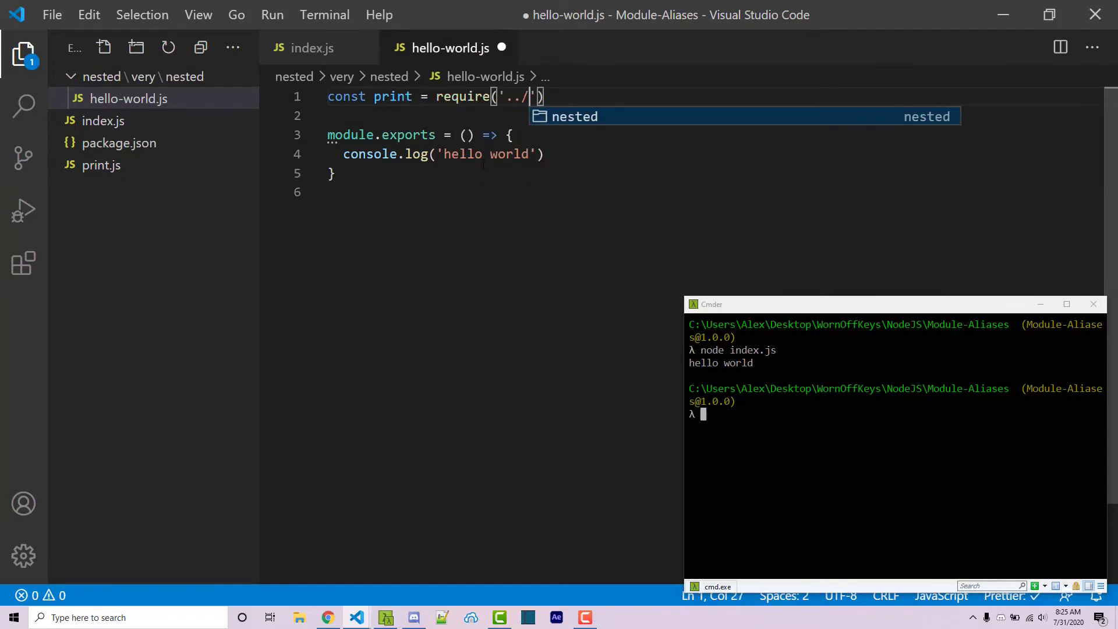
pyautogui.write('../../')
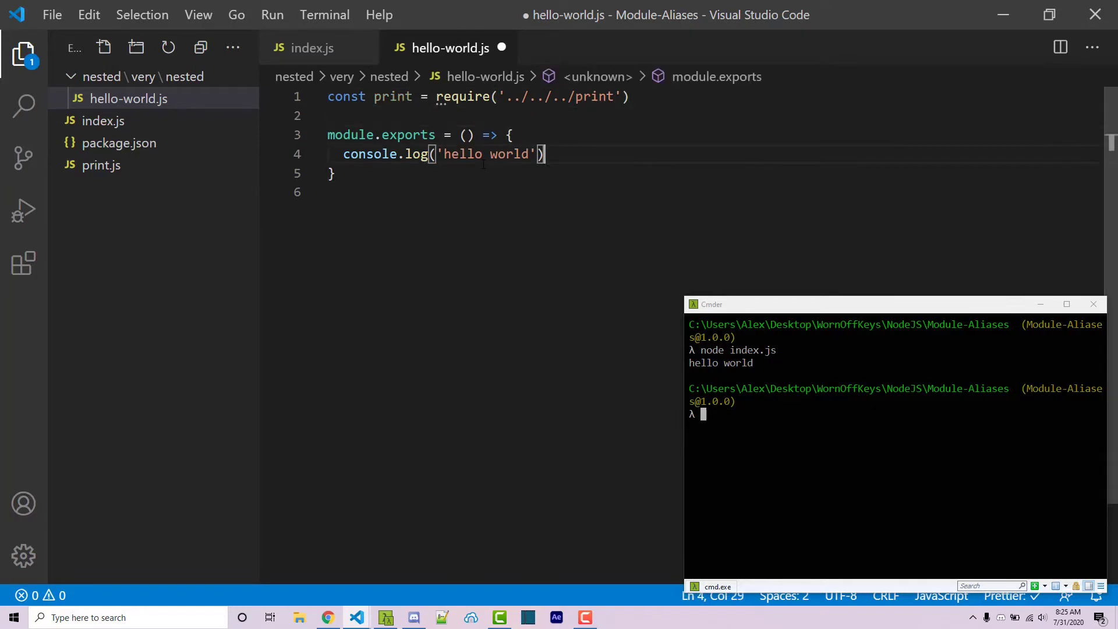
pyautogui.write("print('hell'")
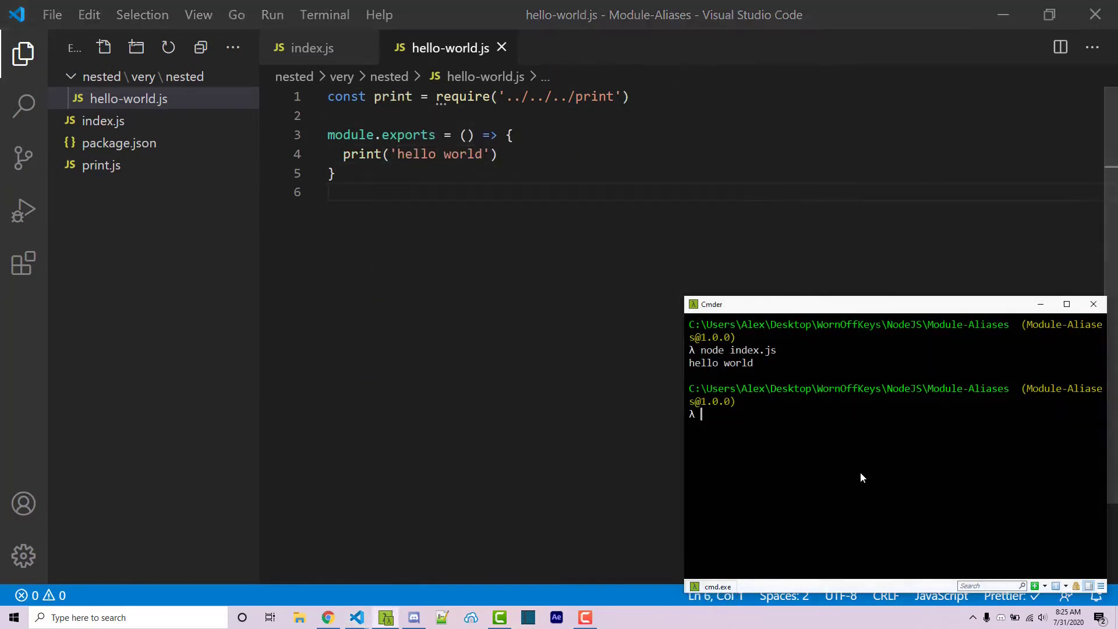
pyautogui.write('node index.js')
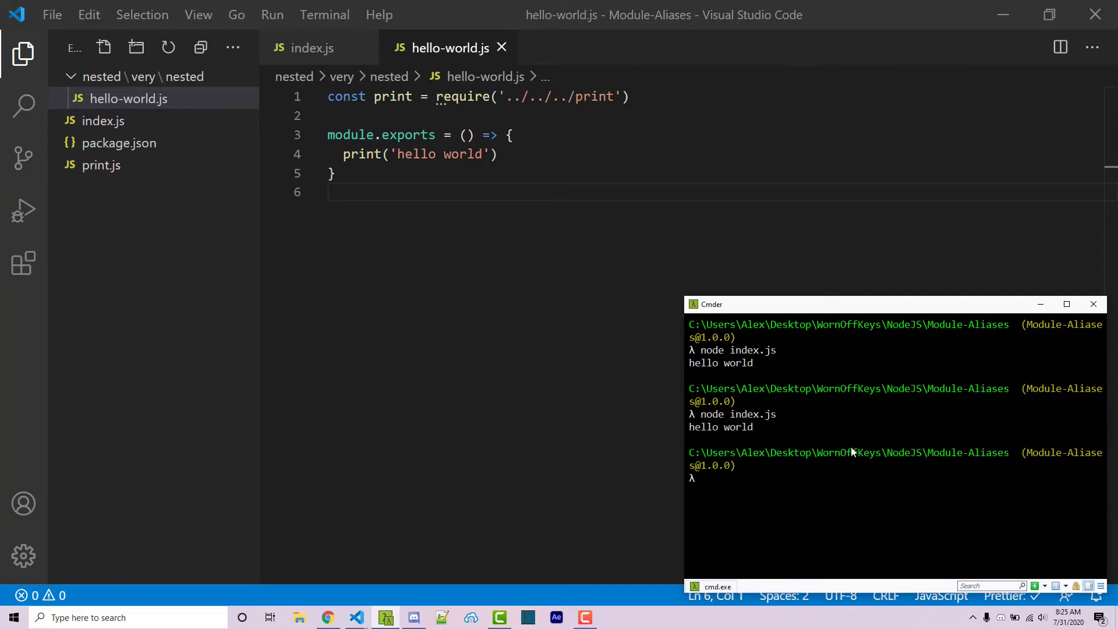
# Highlight the long relative '../../../print' path as the thing to replace.
pyautogui.click(506, 97)
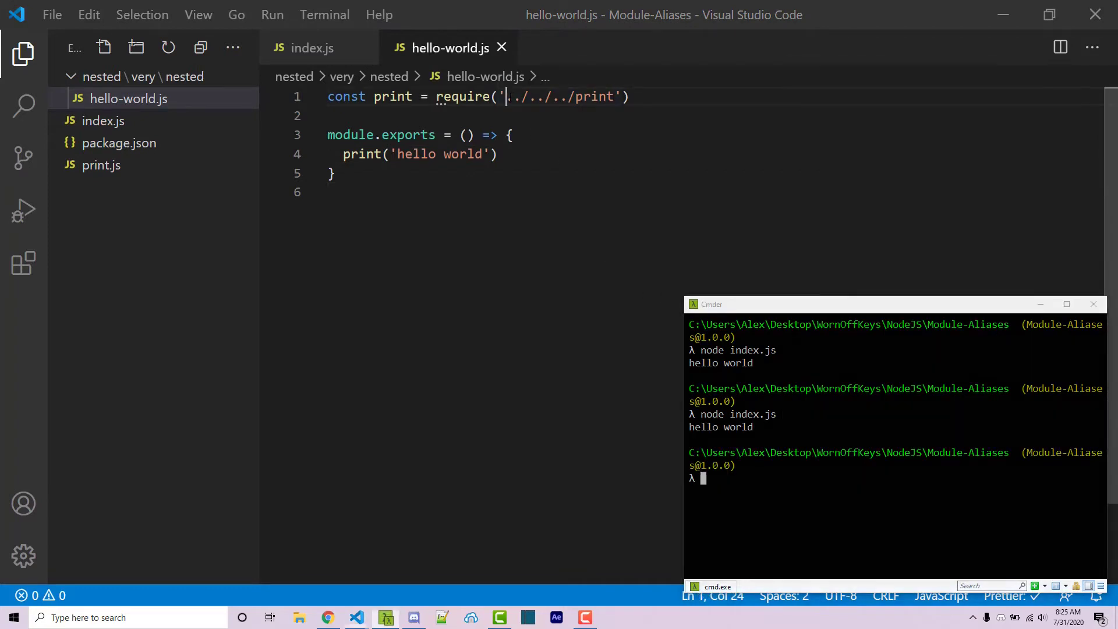
pyautogui.moveTo(509, 96); pyautogui.dragTo(575, 97)
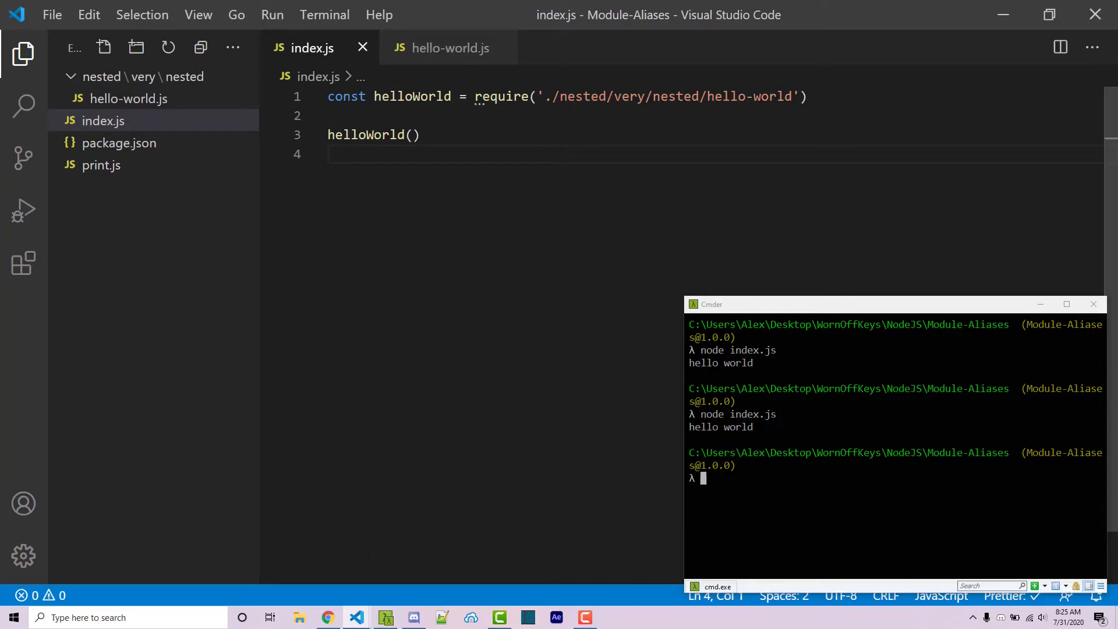
pyautogui.click(327, 618)
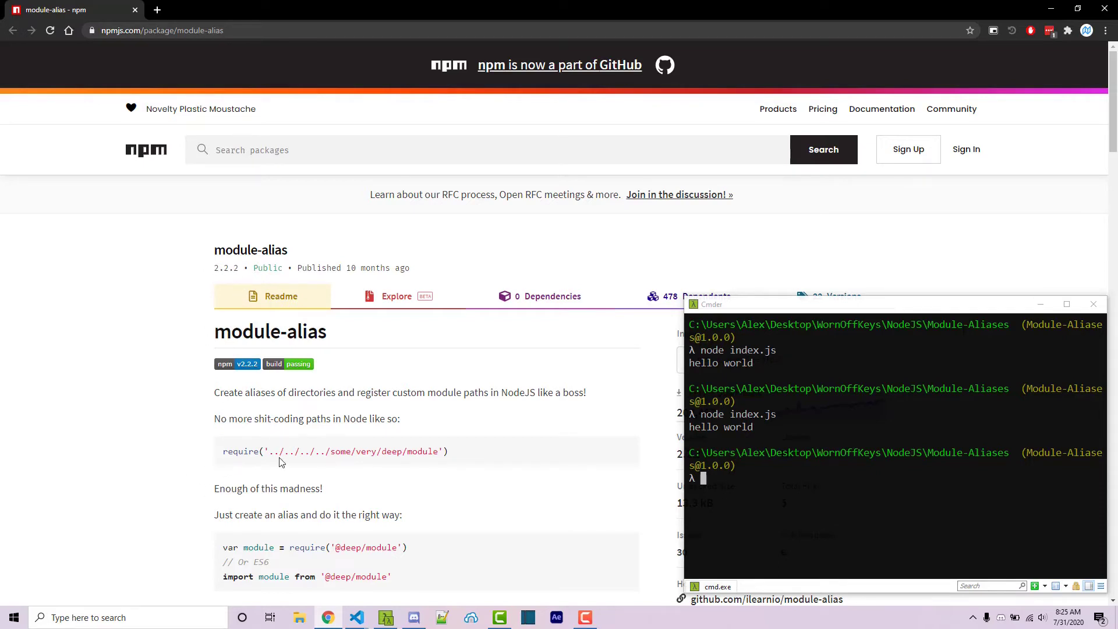
pyautogui.moveTo(269, 451); pyautogui.dragTo(316, 451)
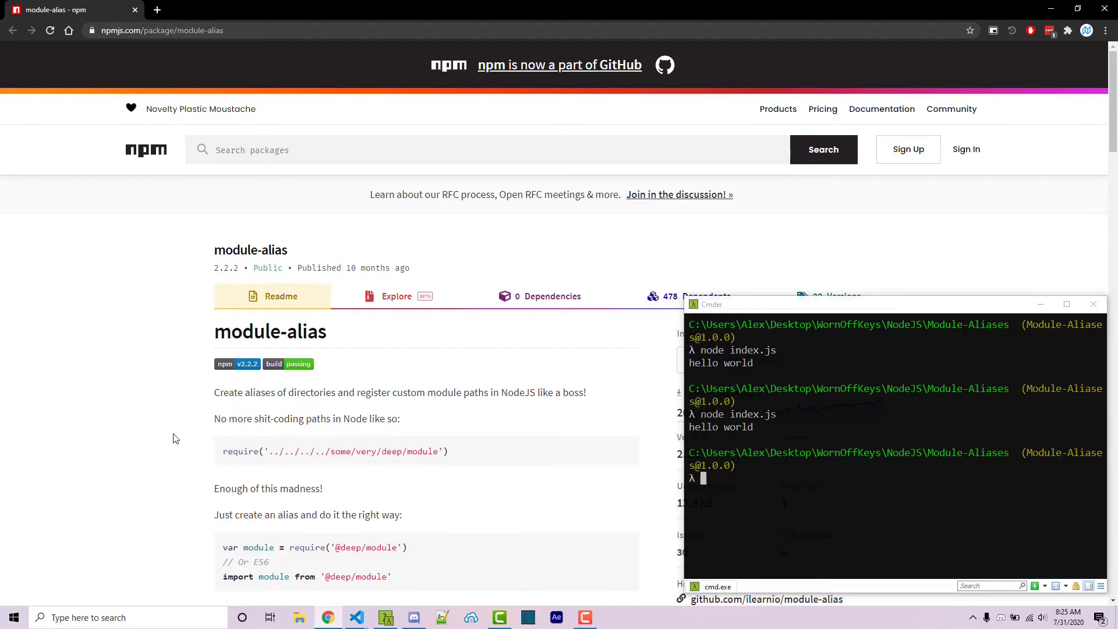
pyautogui.scroll(-3)
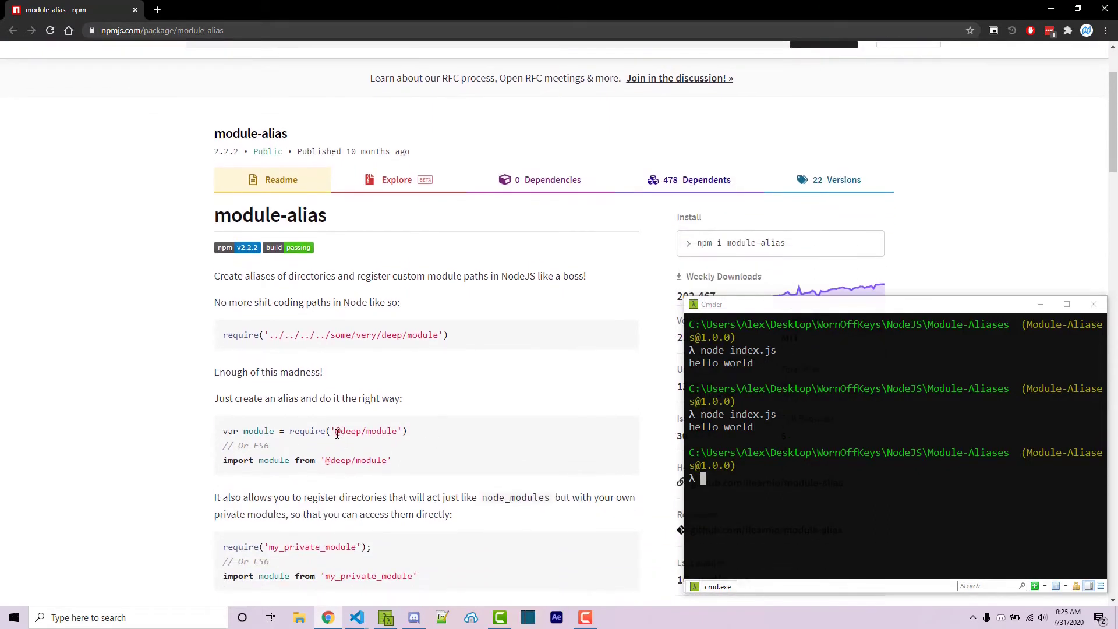
pyautogui.doubleClick(348, 431)
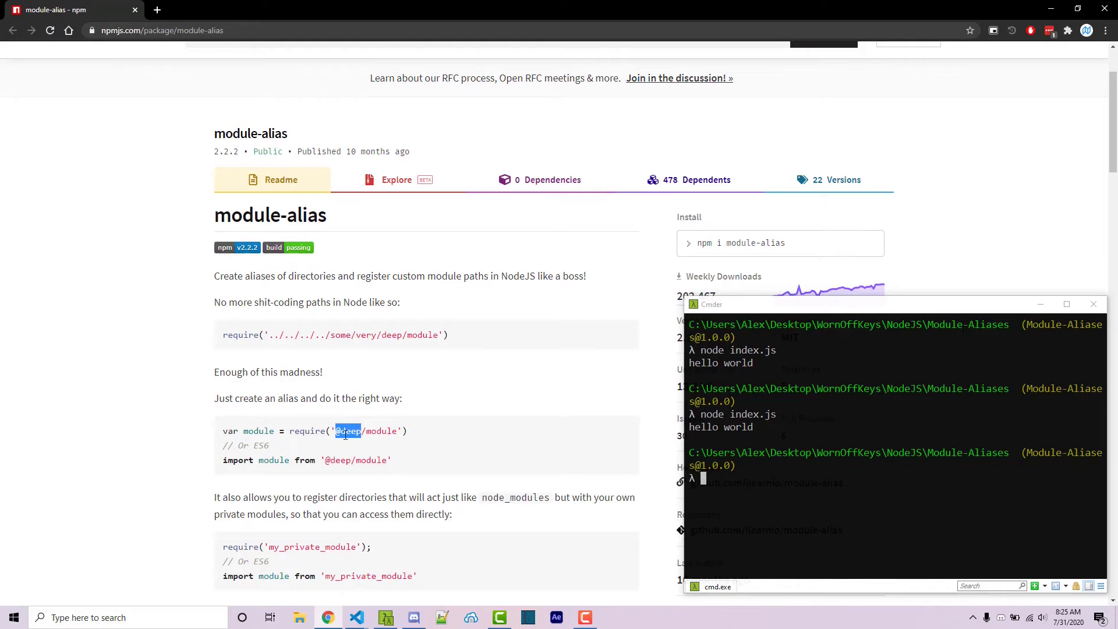
pyautogui.scroll(-3)
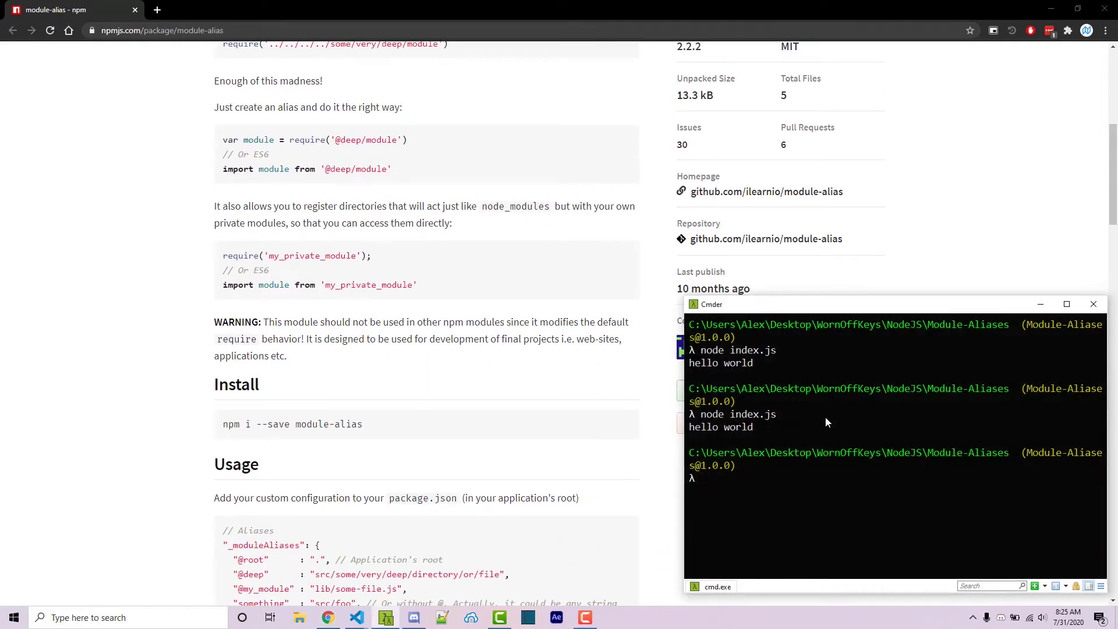
# Install module-alias in the project with npm install module-alias.
pyautogui.write('npm install')
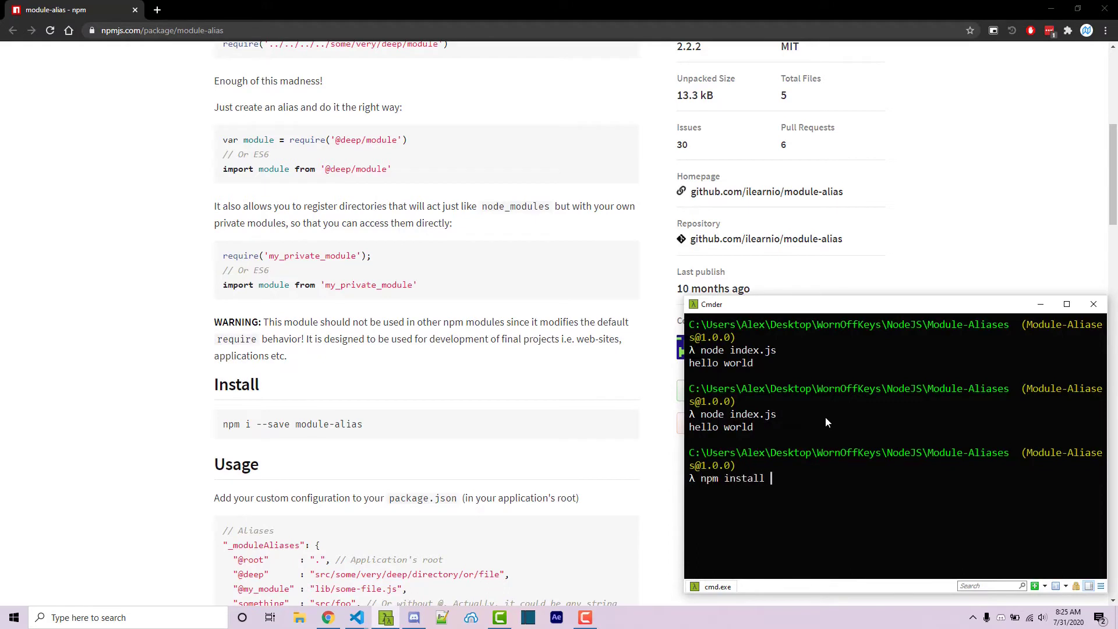
pyautogui.write('module-alias')
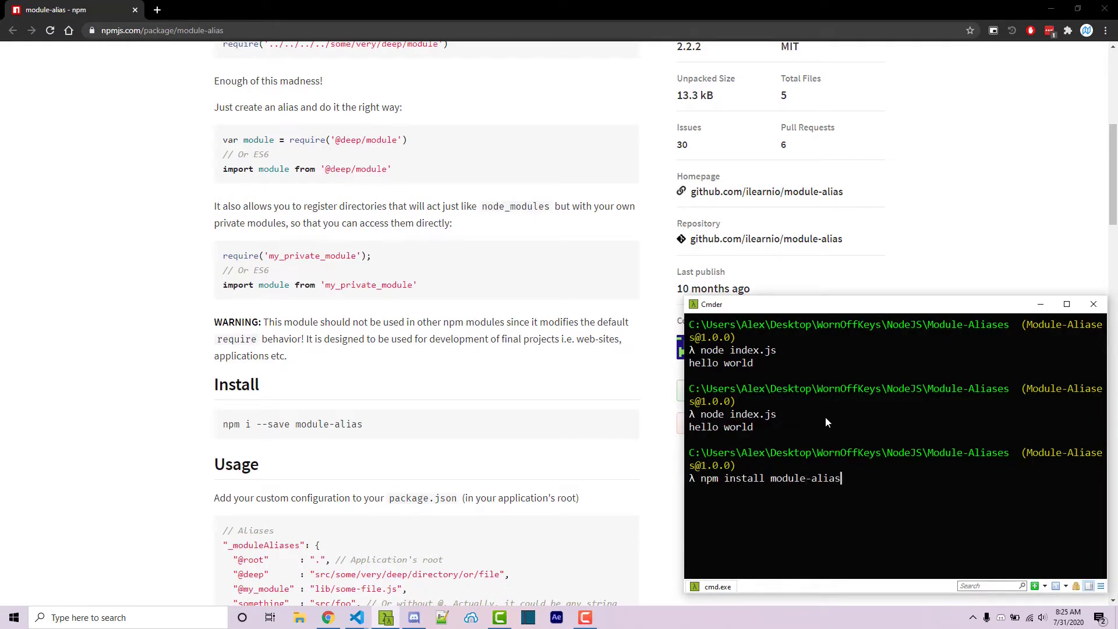
pyautogui.press('enter')
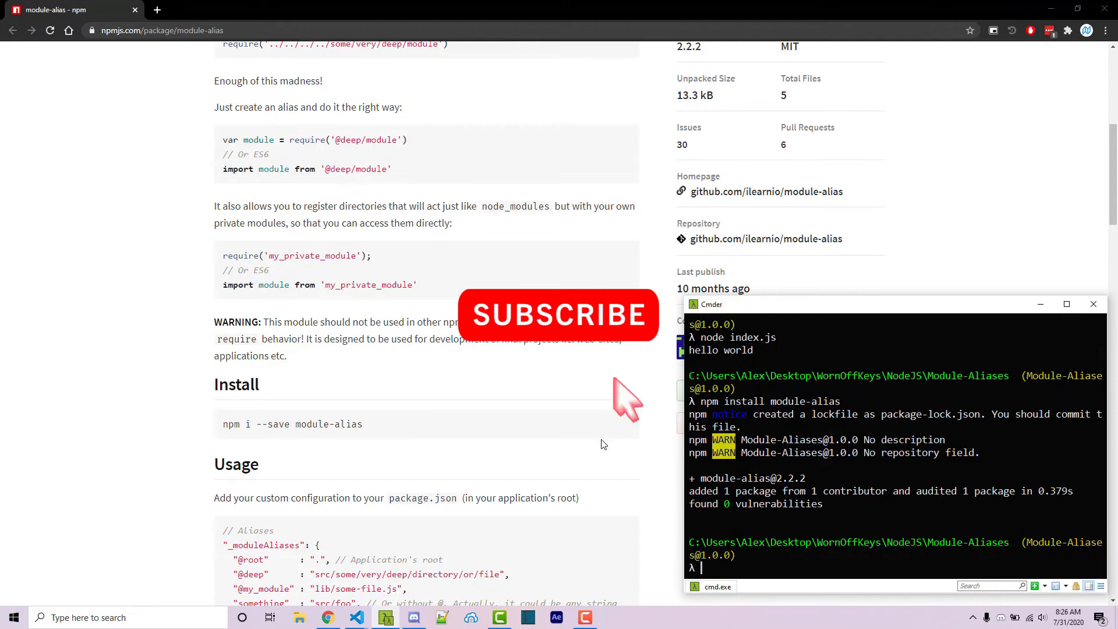
# Review the readme's _moduleAliases Usage example and return to VS Code.
pyautogui.scroll(-3)
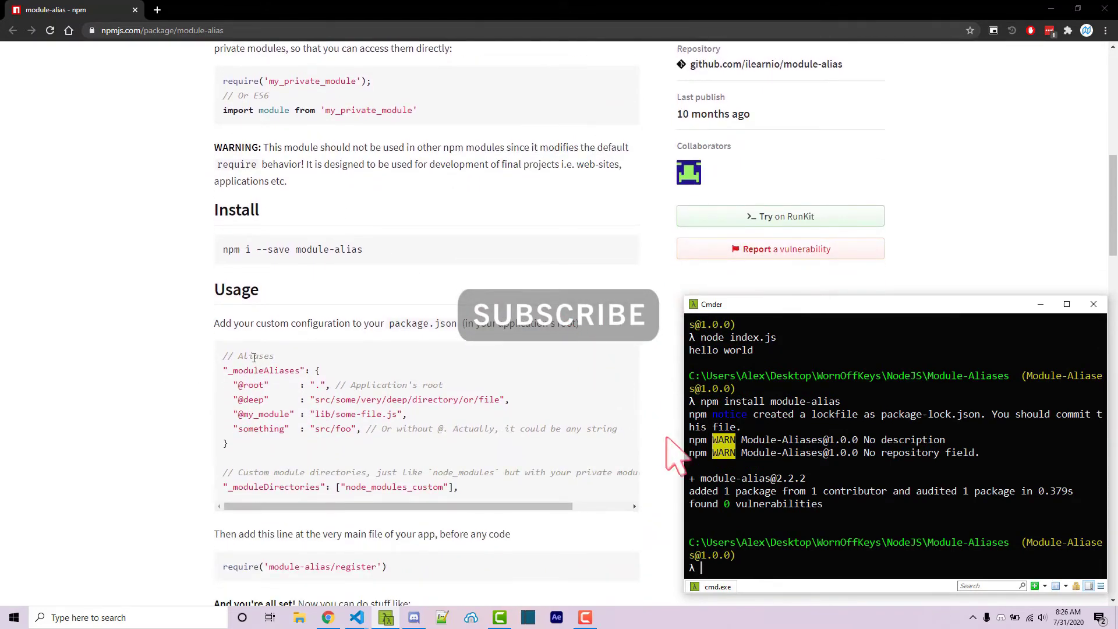
pyautogui.doubleClick(421, 323)
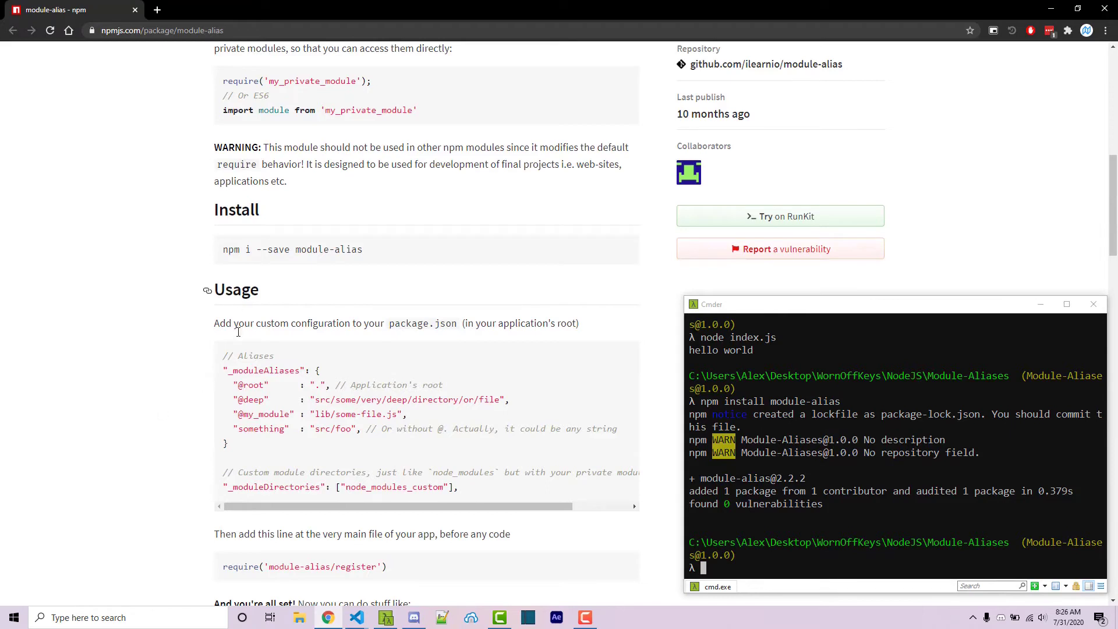
pyautogui.doubleClick(264, 370)
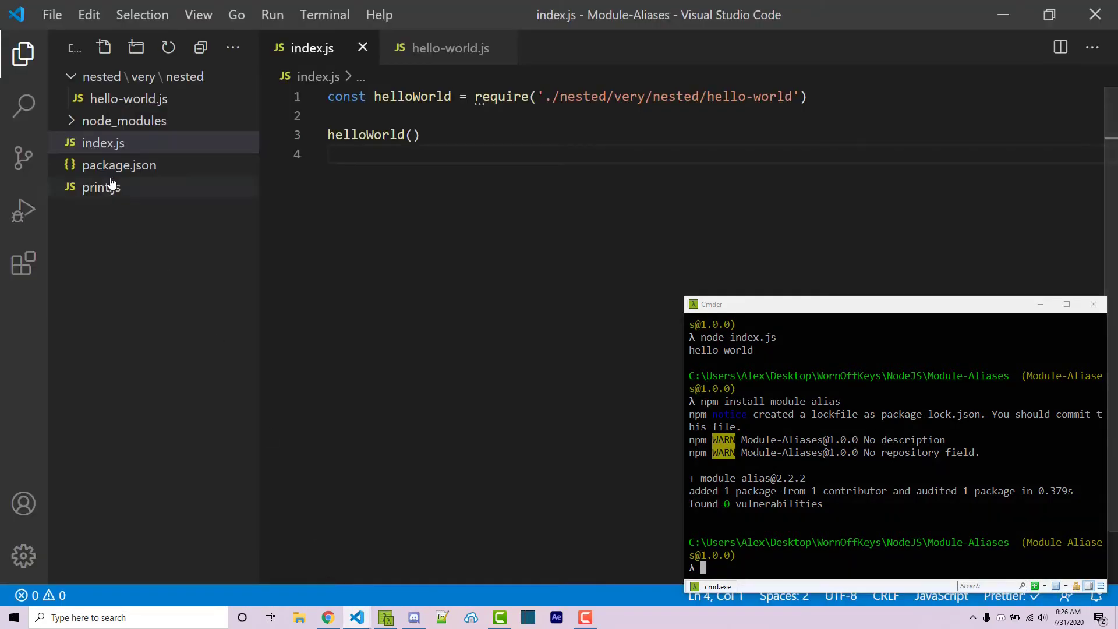
pyautogui.click(119, 165)
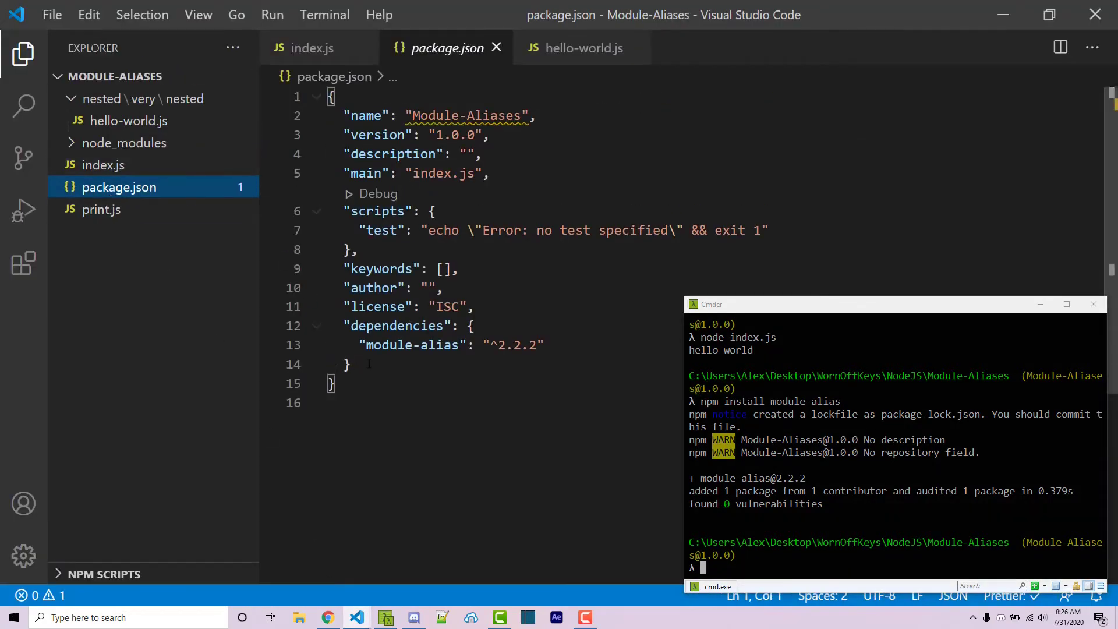
pyautogui.write('"_moduleAliases": {')
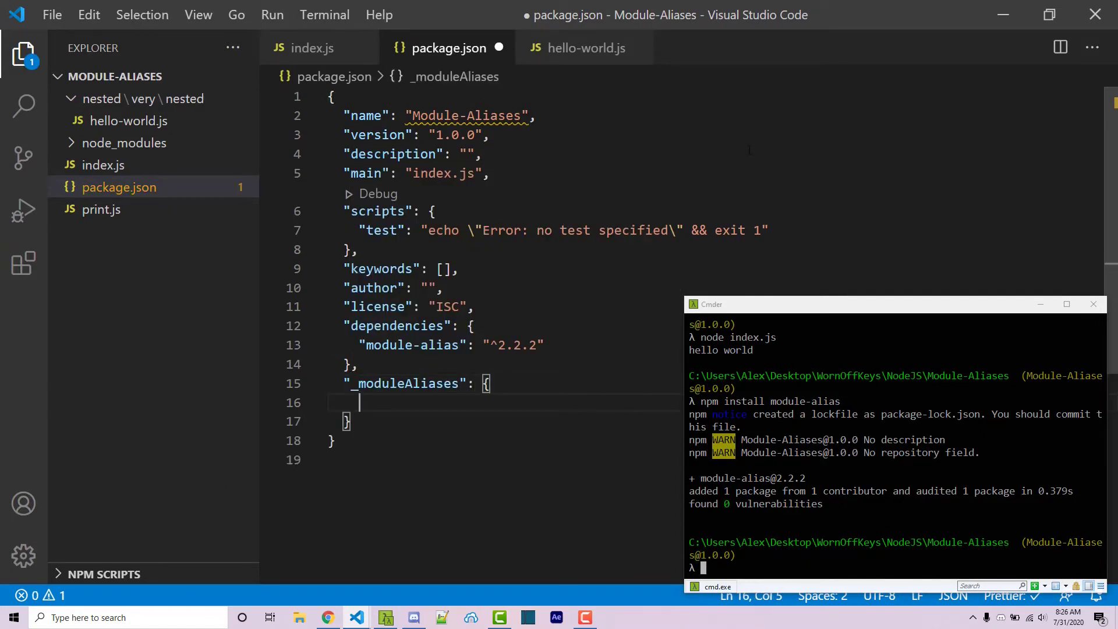
pyautogui.write('"@root": ""')
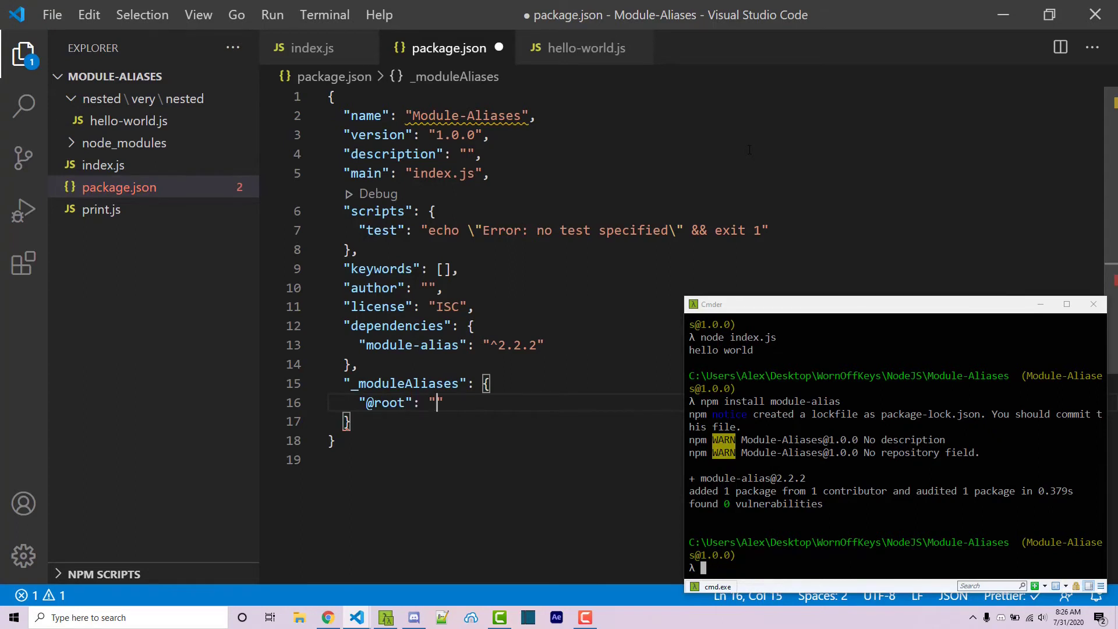
pyautogui.write('."')
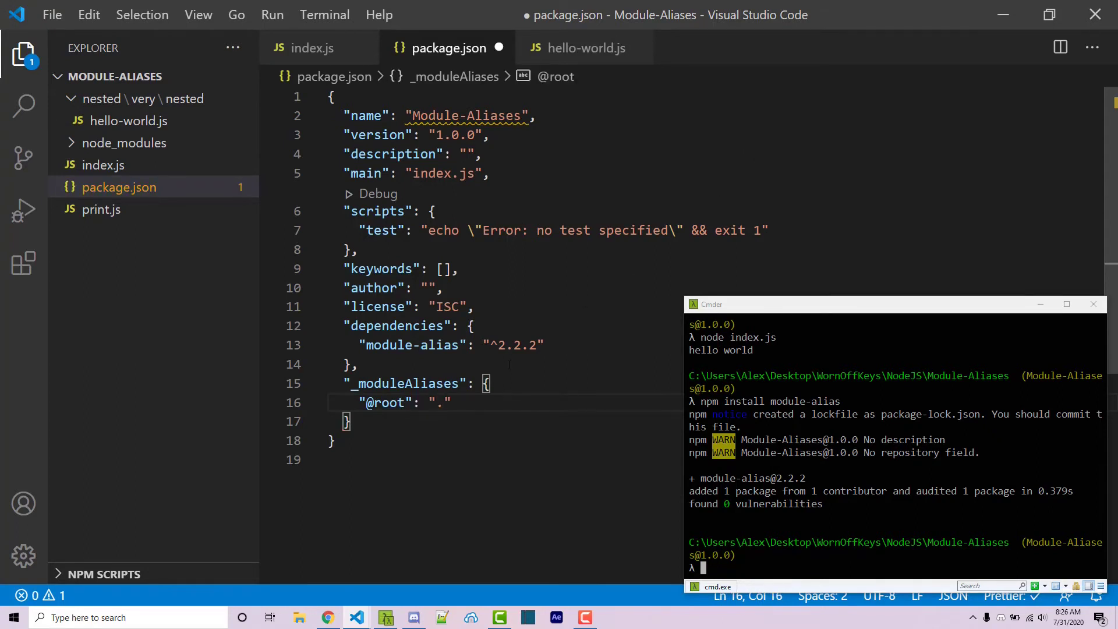
pyautogui.moveTo(155, 209)
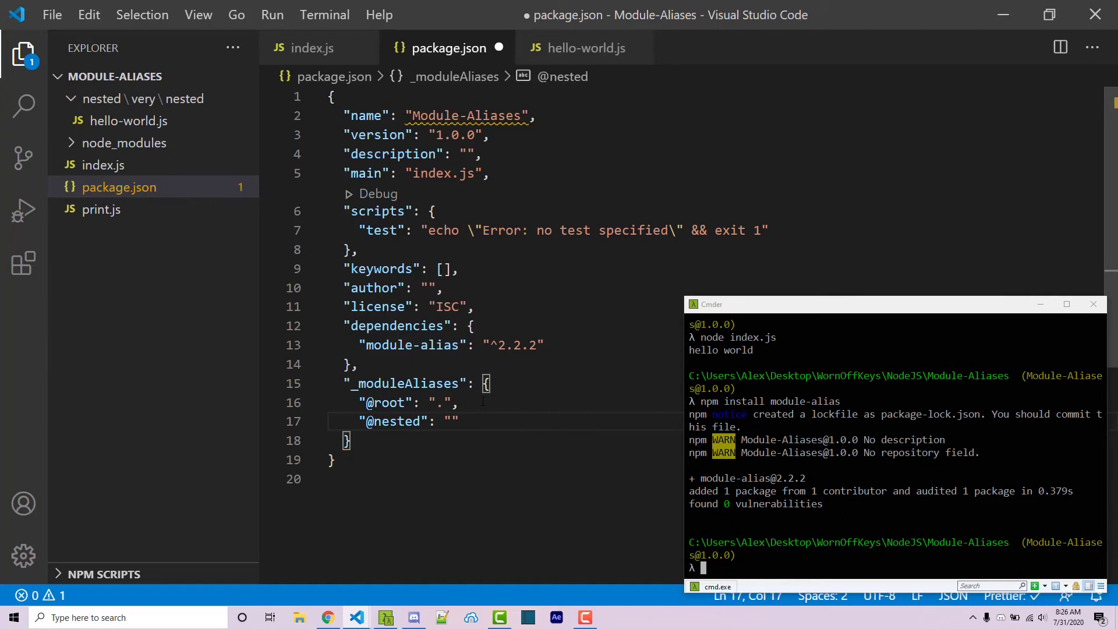
pyautogui.write('./nested/')
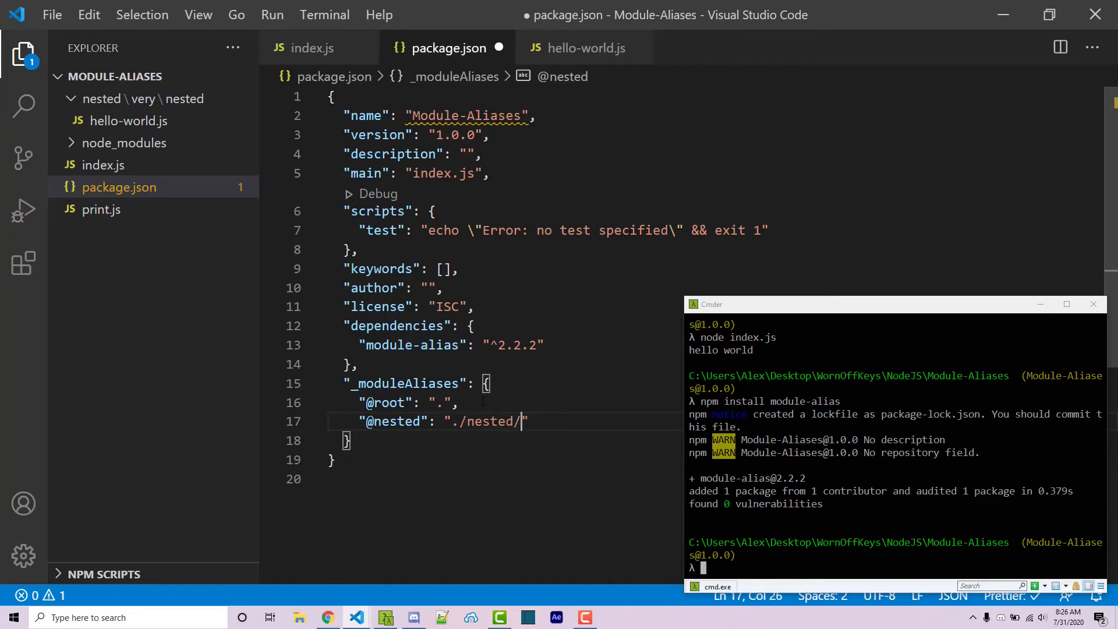
pyautogui.write('very/nested')
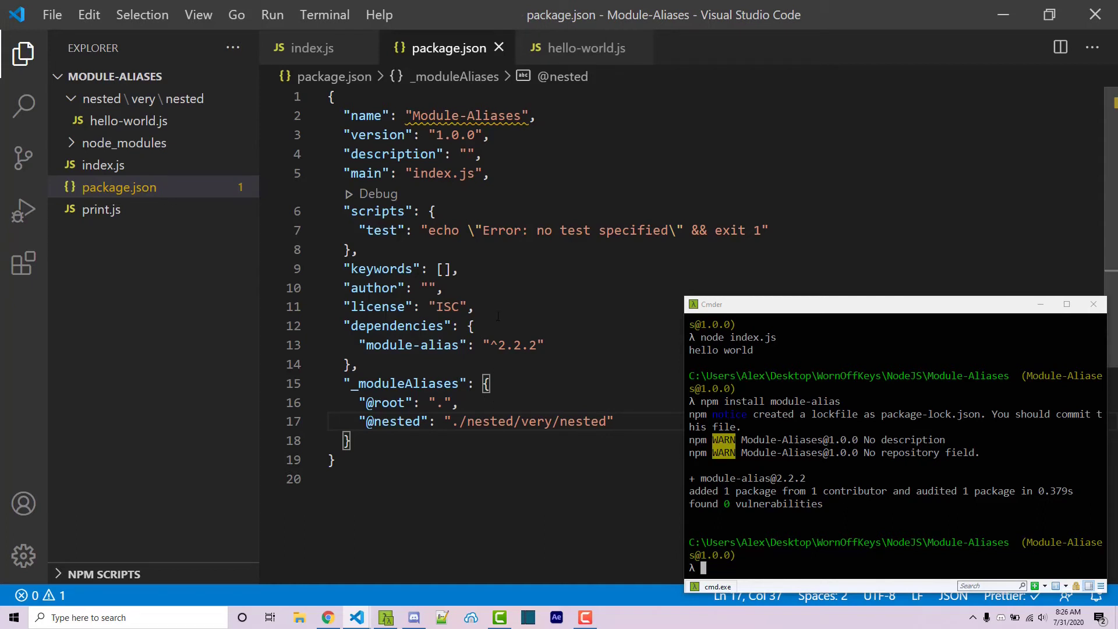
pyautogui.click(312, 48)
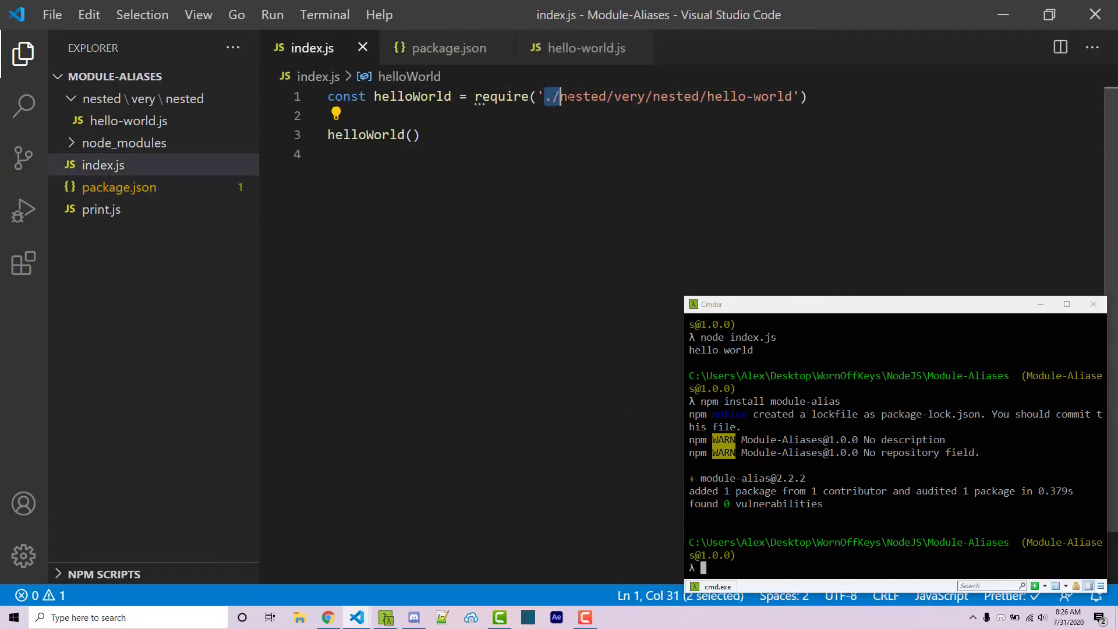
pyautogui.moveTo(549, 97); pyautogui.dragTo(699, 96)
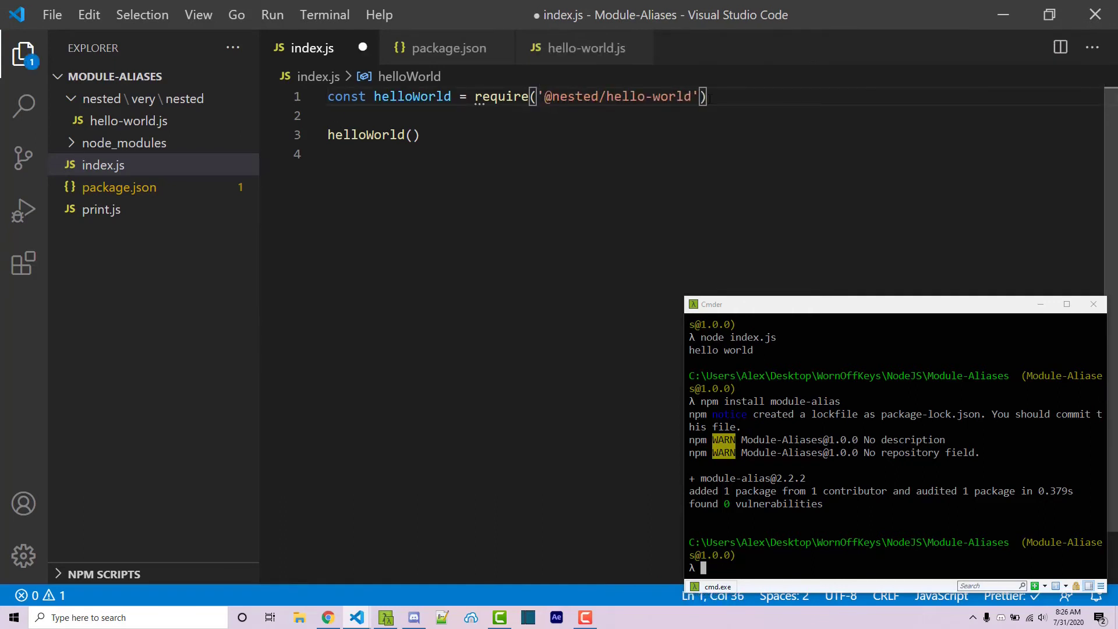
pyautogui.write('npm install module-alias')
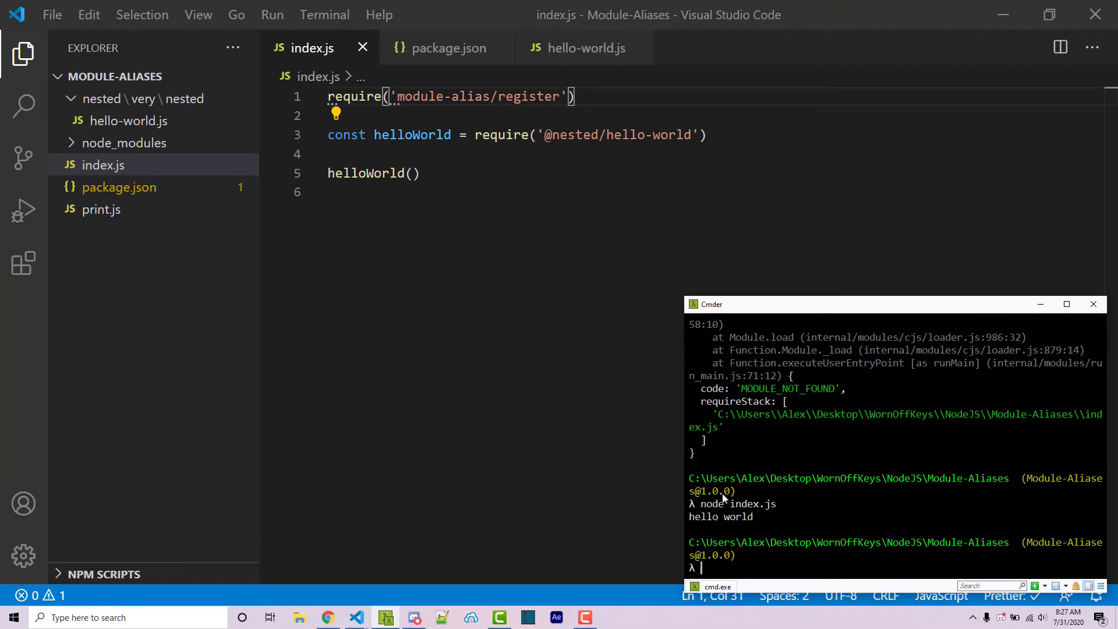
pyautogui.doubleClick(575, 135)
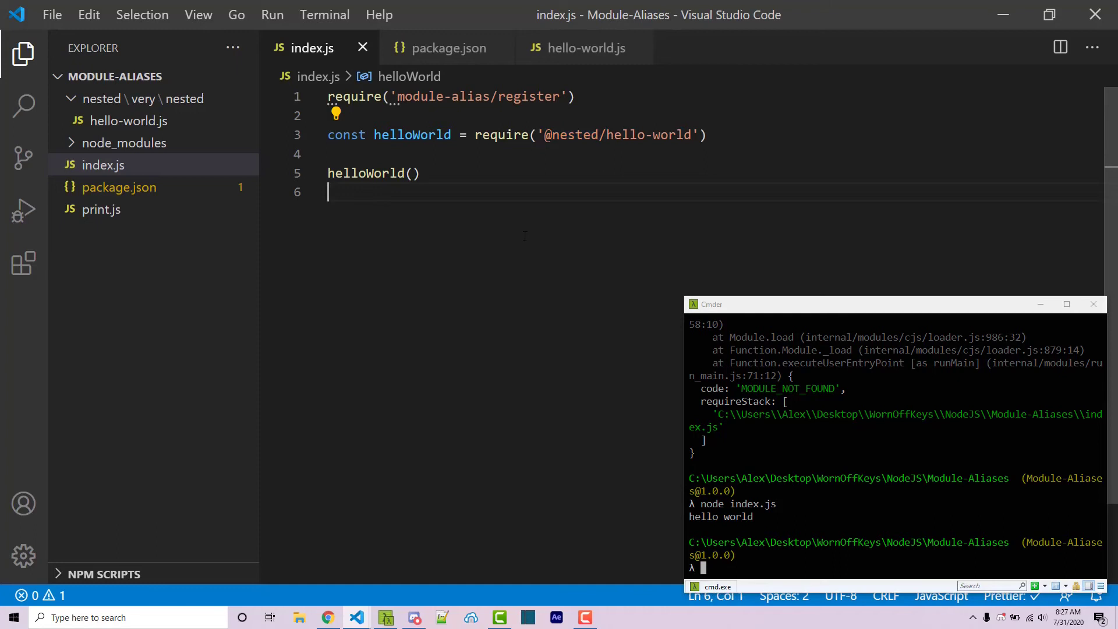
pyautogui.click(449, 48)
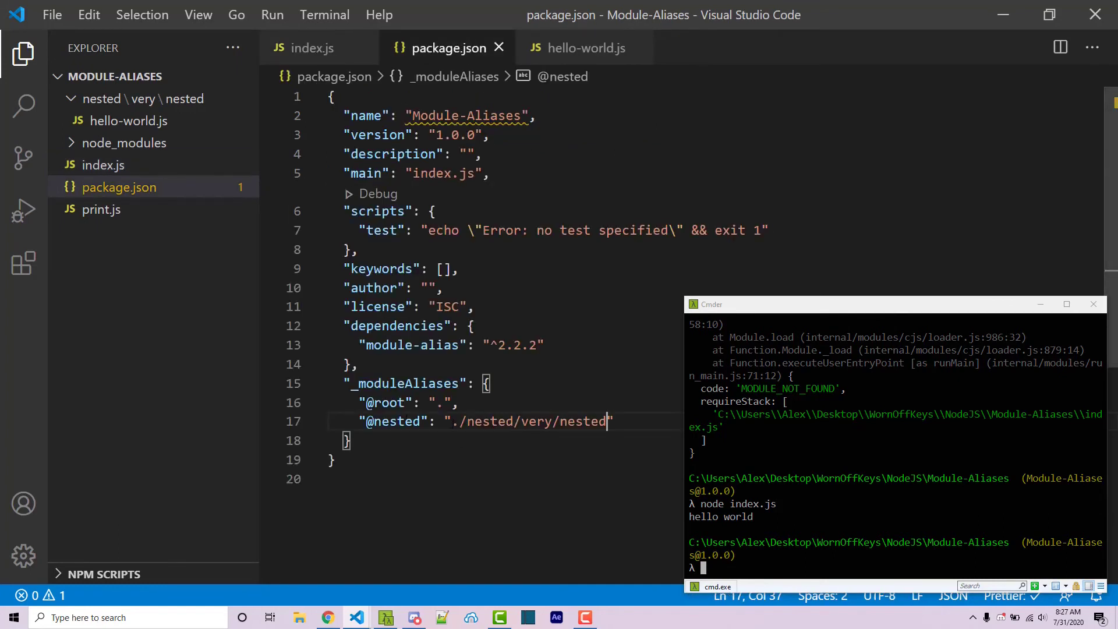
pyautogui.click(584, 48)
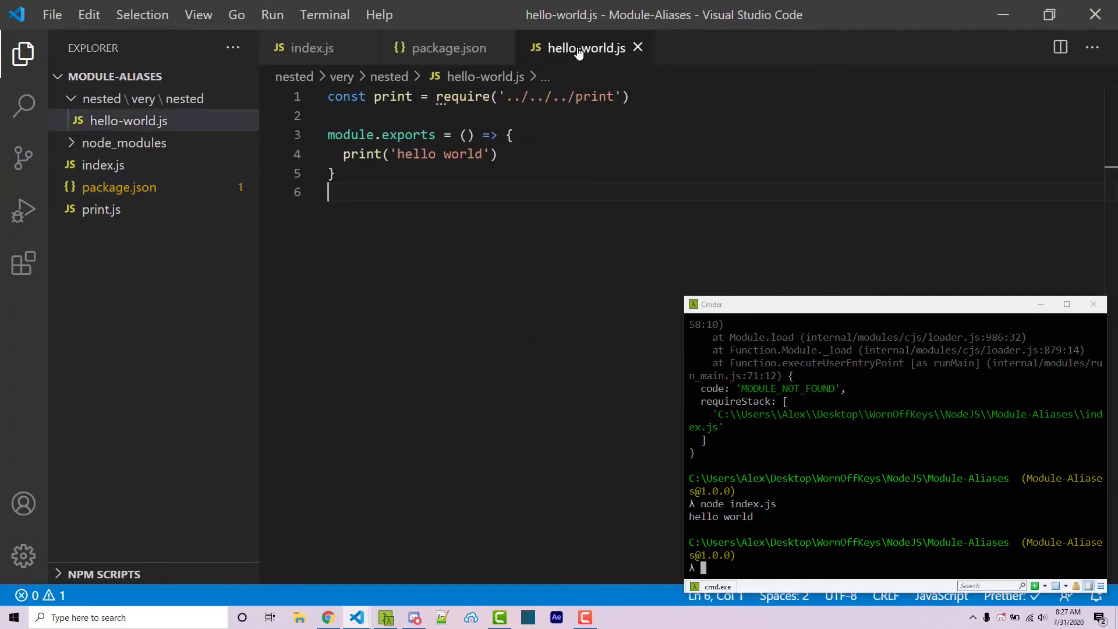
pyautogui.moveTo(507, 97); pyautogui.dragTo(574, 97)
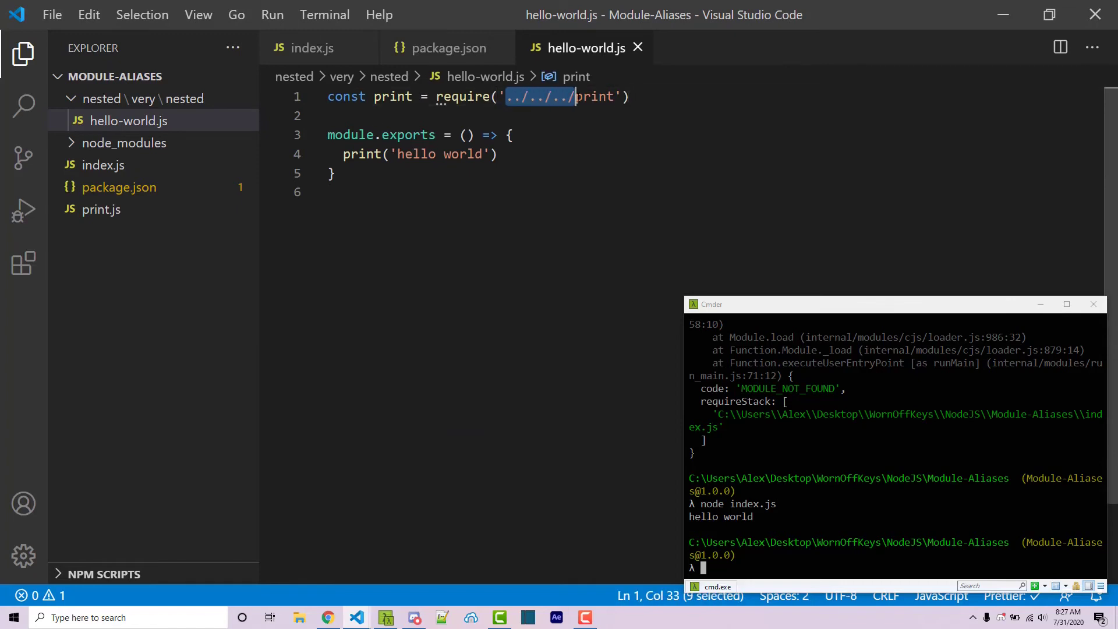
pyautogui.write('@root')
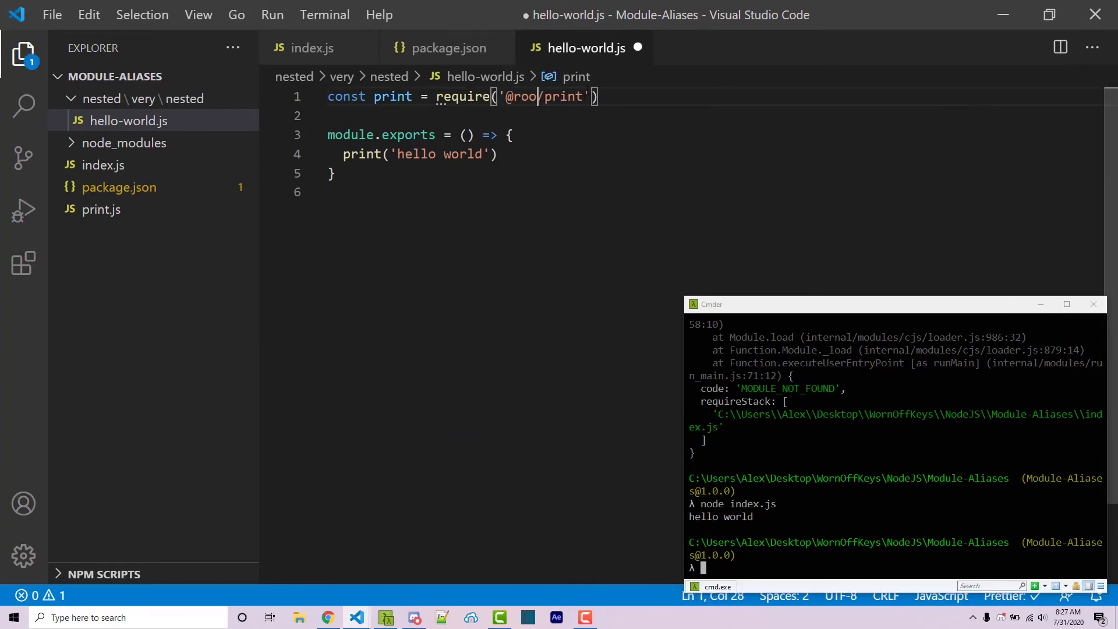
pyautogui.write('t')
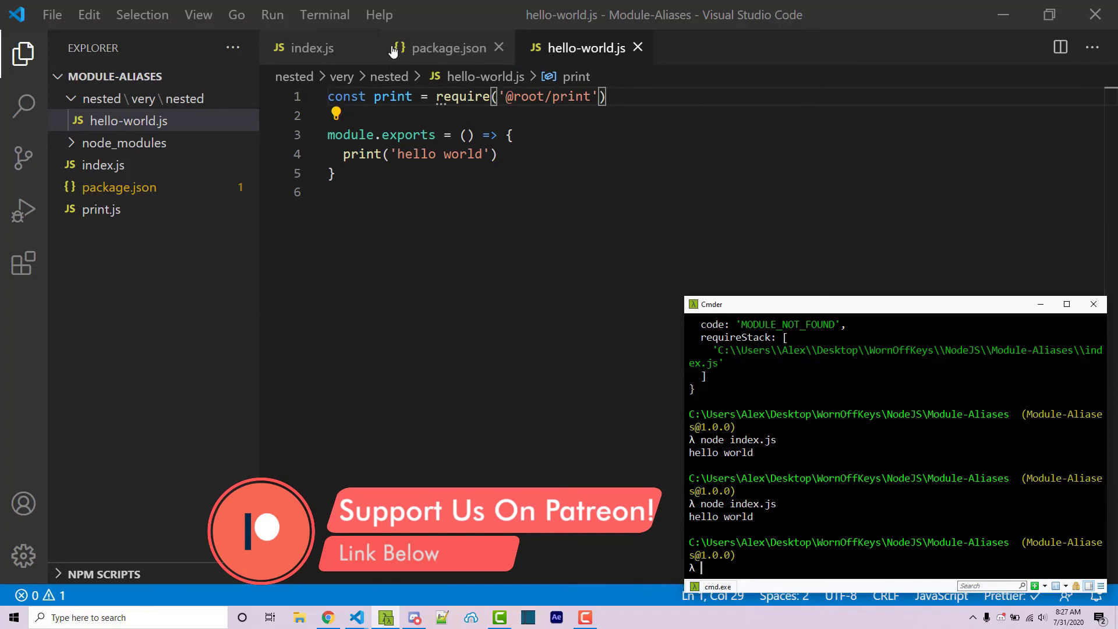
# Add a small '//../' edit in index.js, then highlight module-alias in package.json dependencies.
pyautogui.click(313, 48)
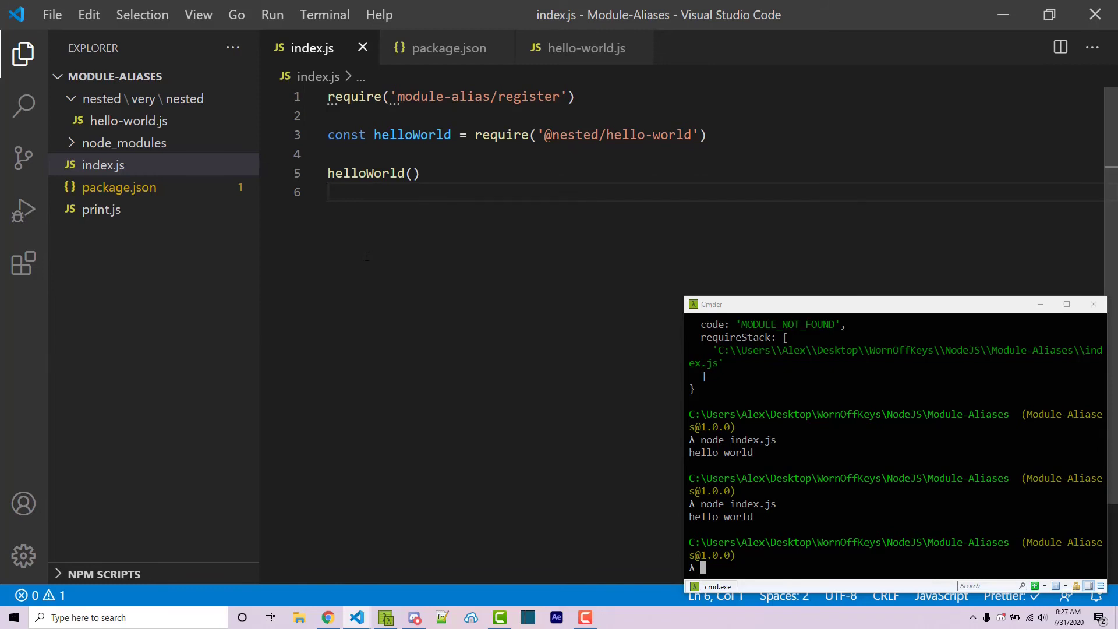
pyautogui.write('//../')
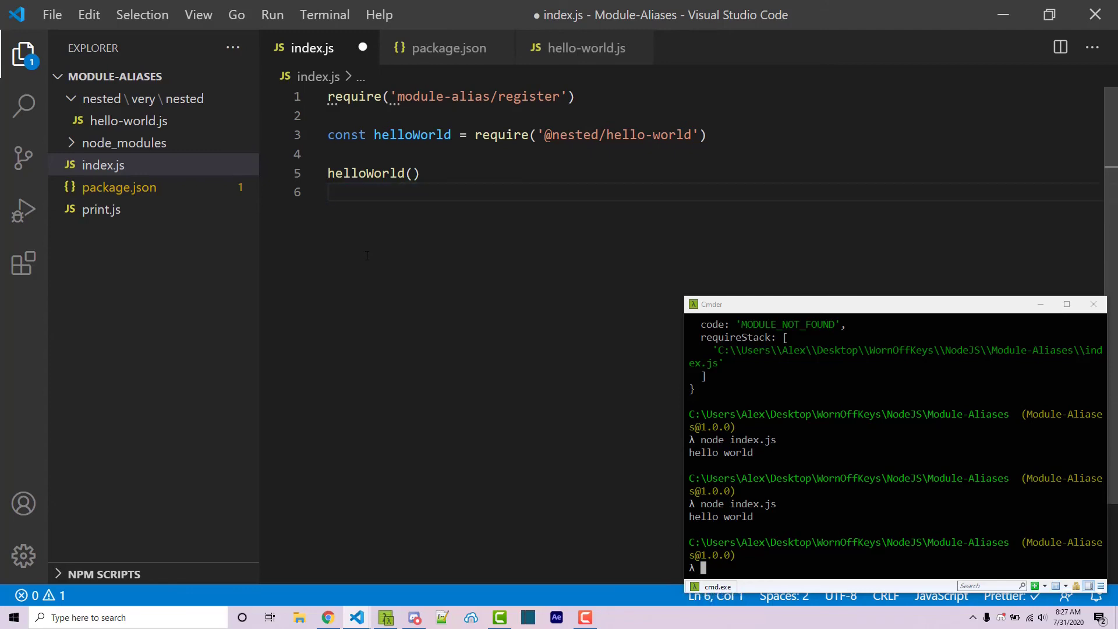
pyautogui.moveTo(507, 80)
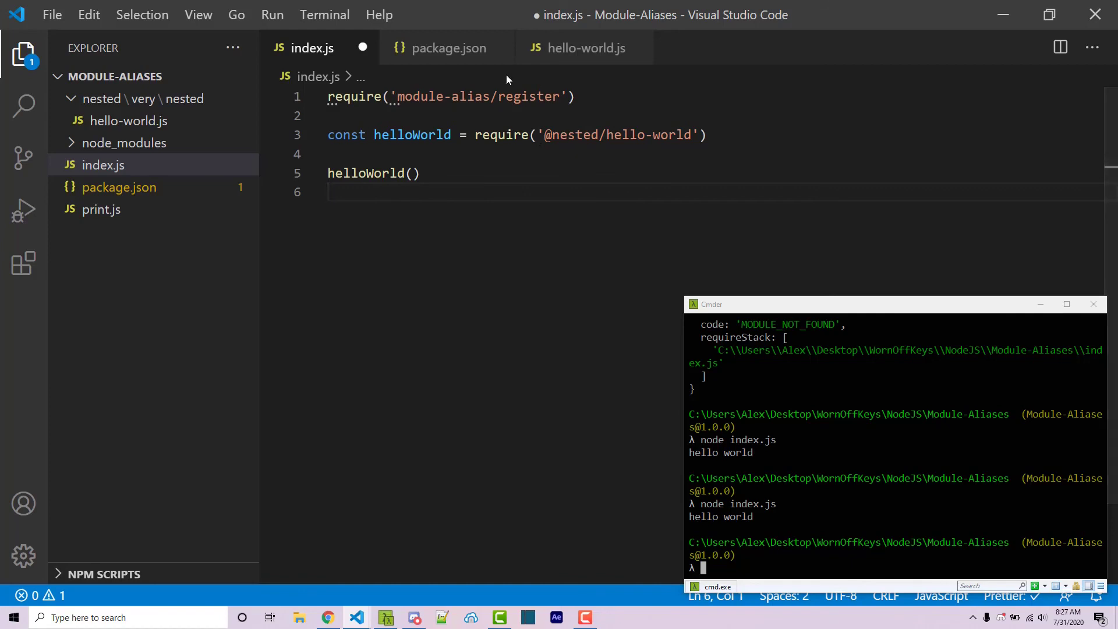
pyautogui.click(450, 48)
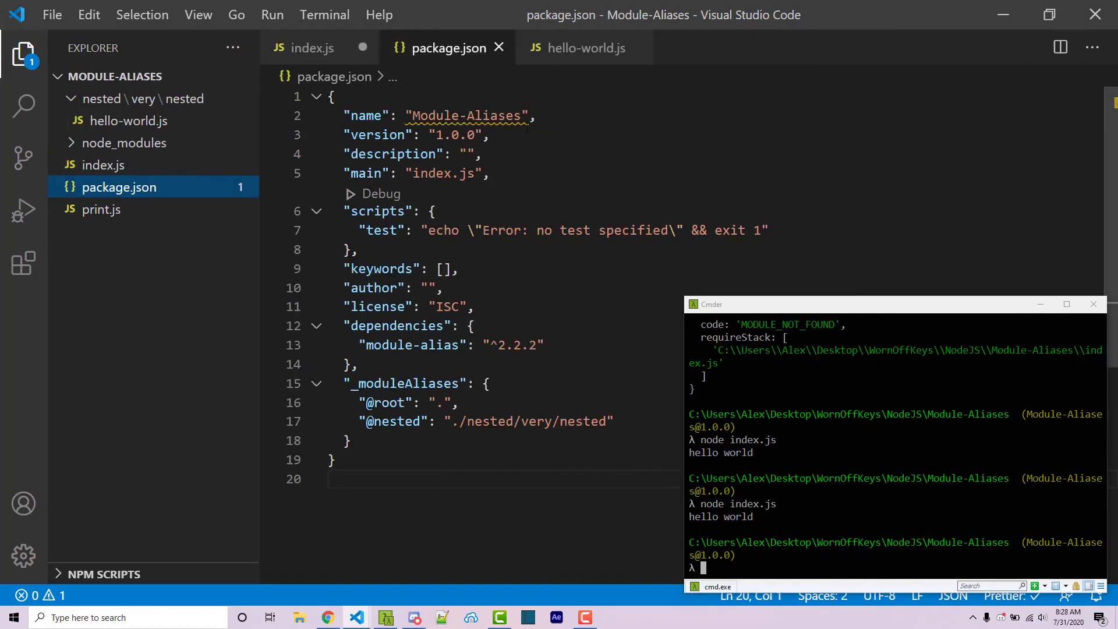
pyautogui.doubleClick(391, 344)
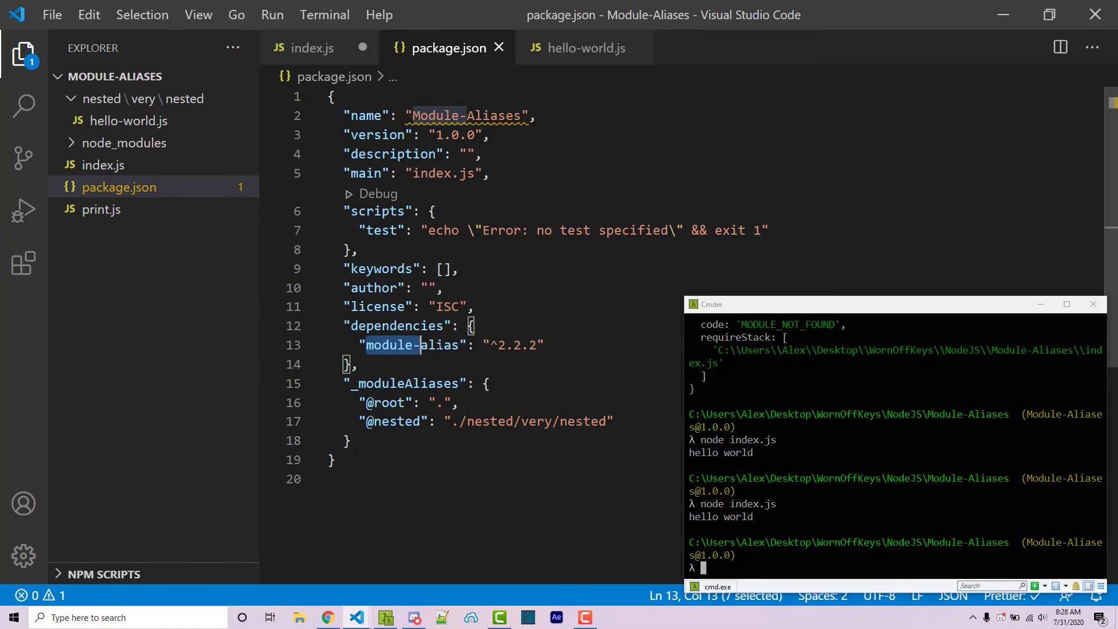